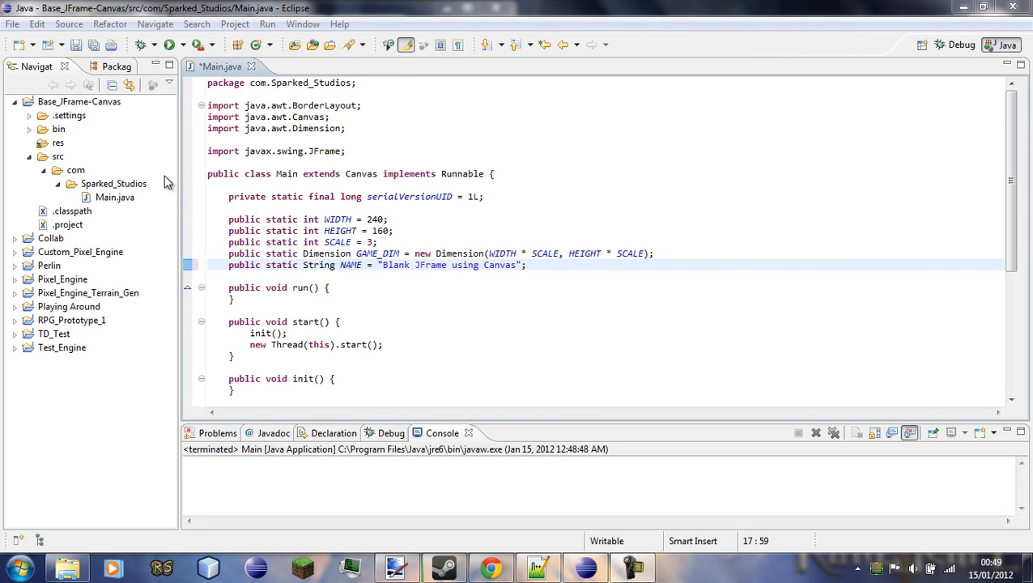
mouse_move(494, 528)
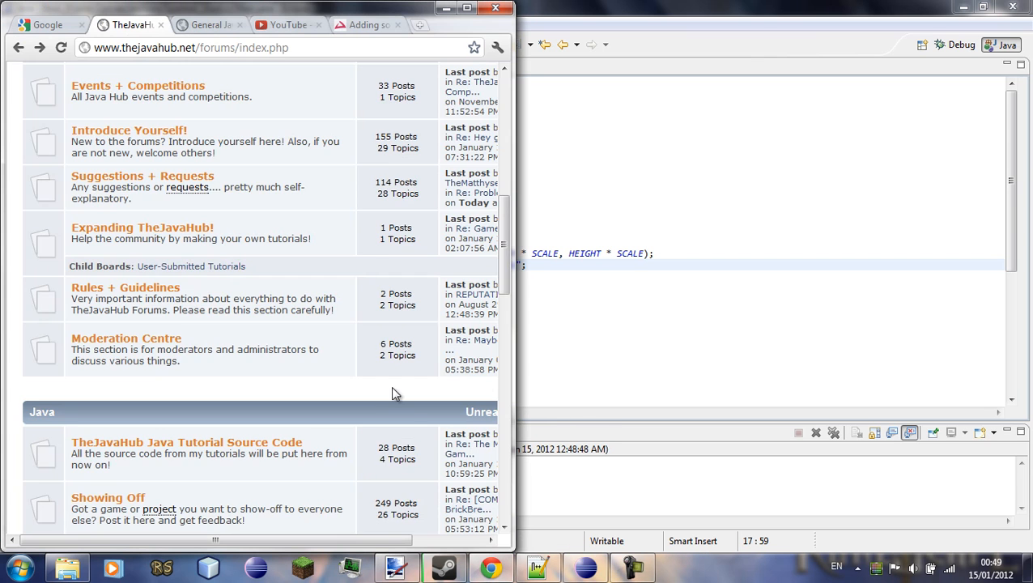
Browse TheJavaHub forums into the Java help boards and the game development suggestions thread.
scroll("down", 3)
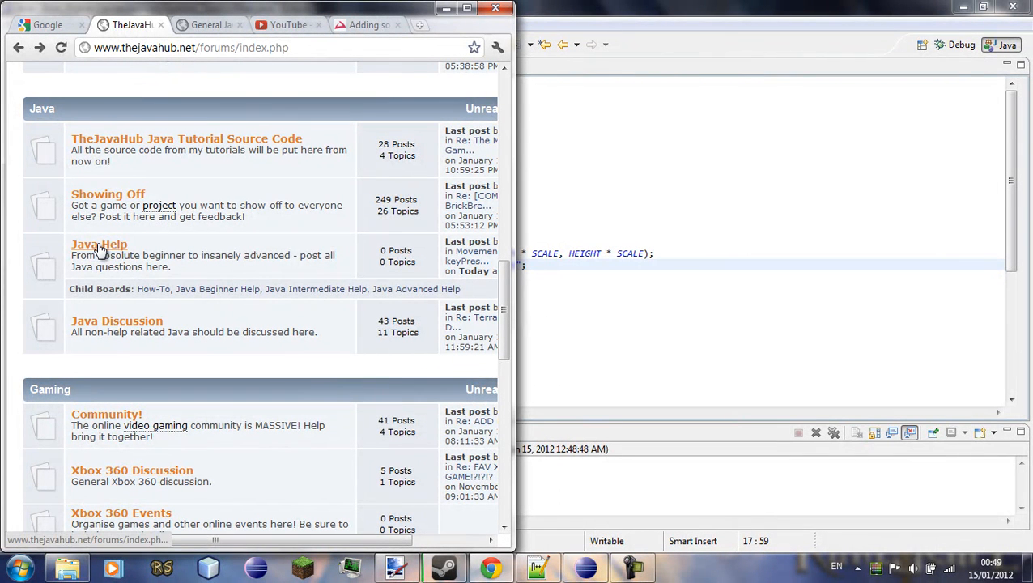
left_click(99, 243)
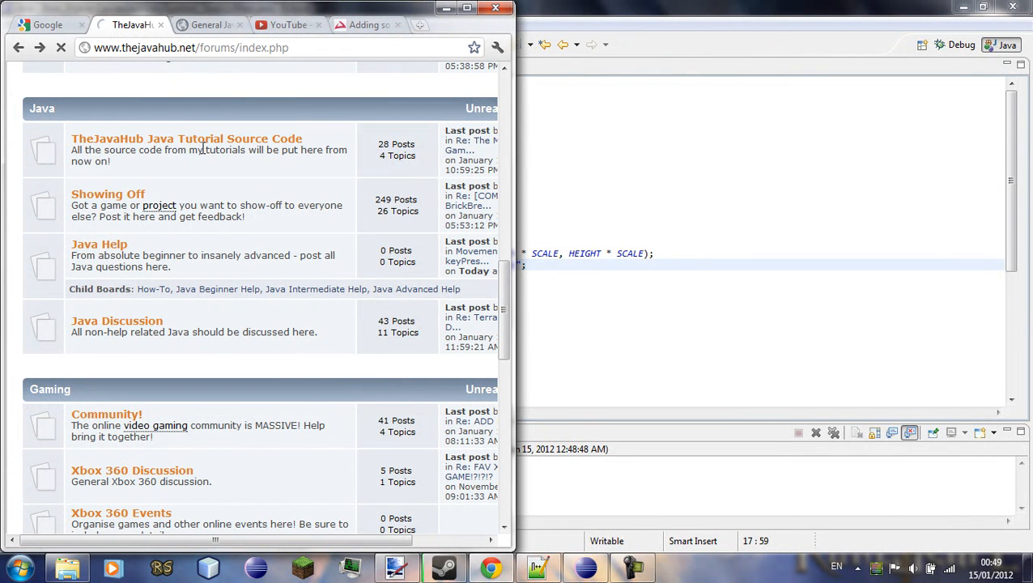
scroll("down", 3)
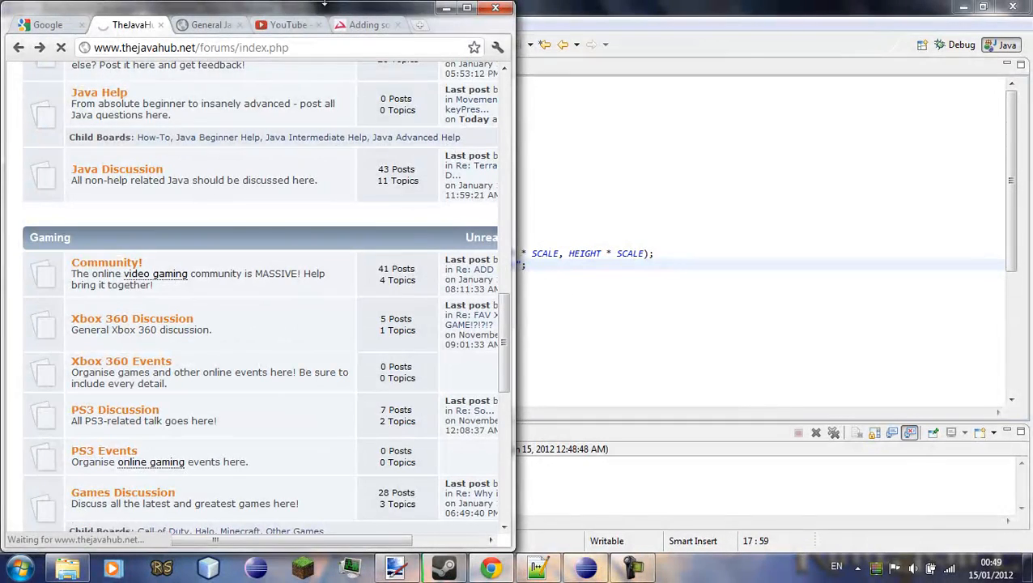
left_click(99, 91)
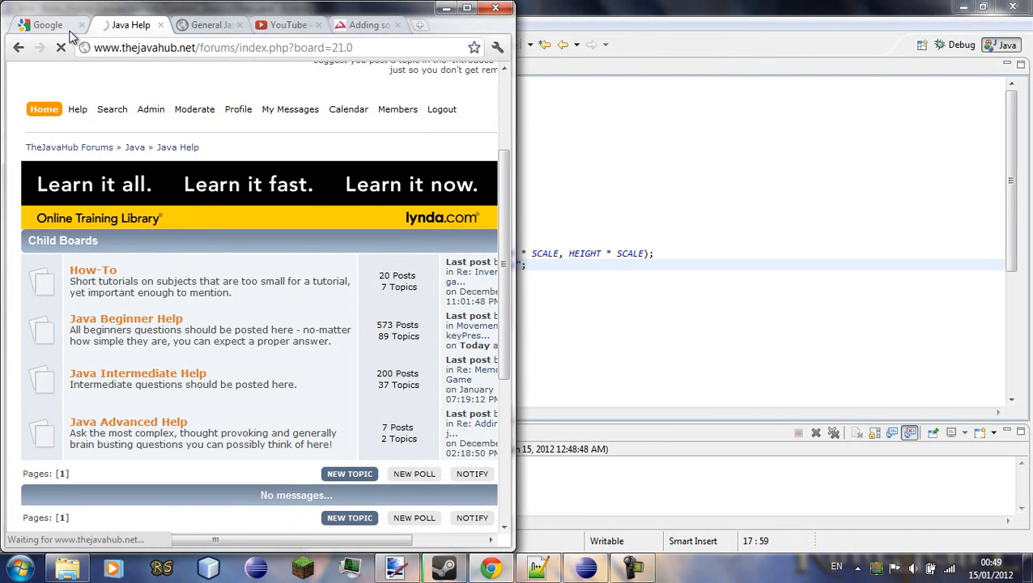
left_click(81, 26)
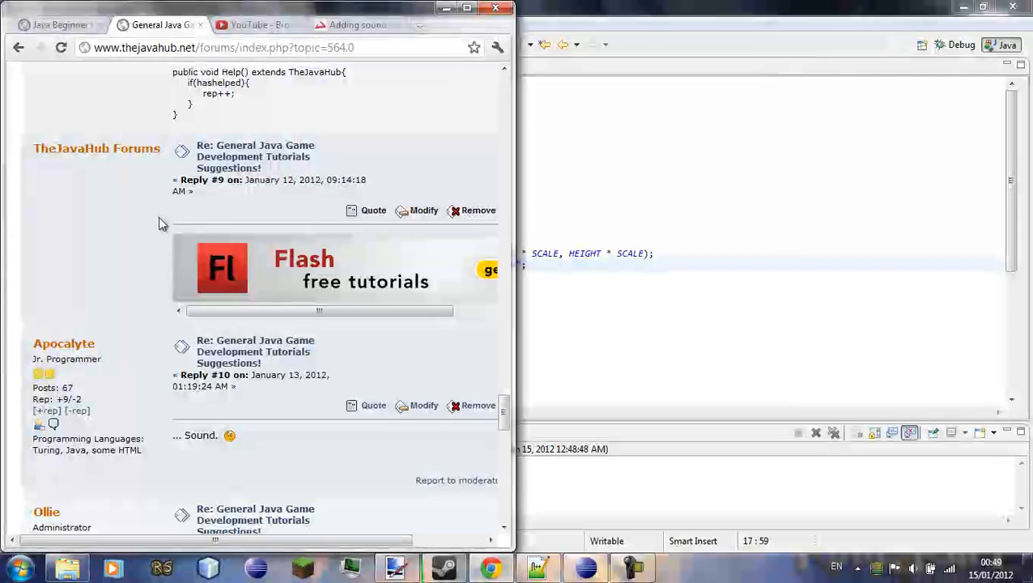
mouse_move(208, 449)
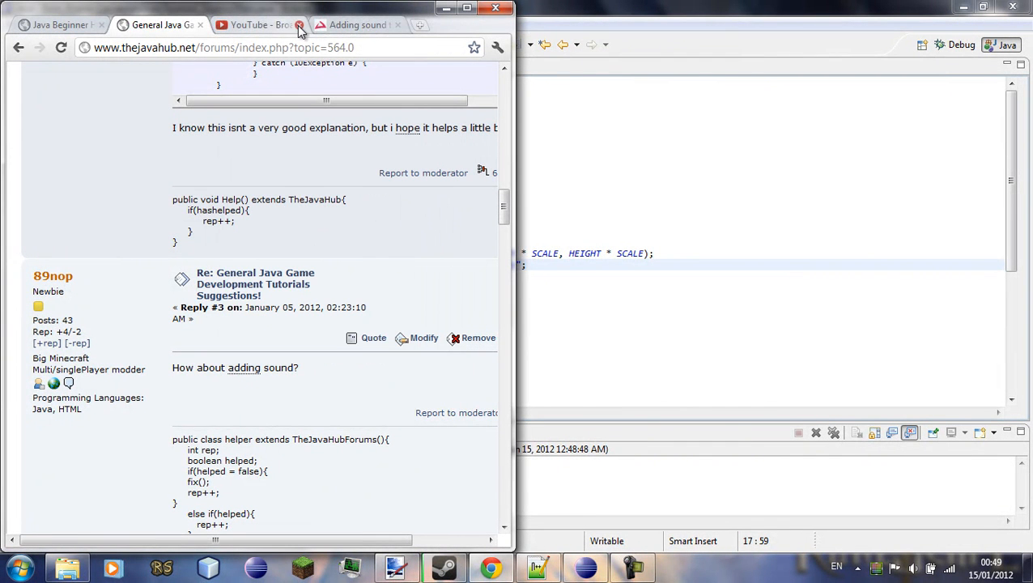
Close the extra YouTube and Adding sound tabs and start a fresh blank tab.
left_click(300, 26)
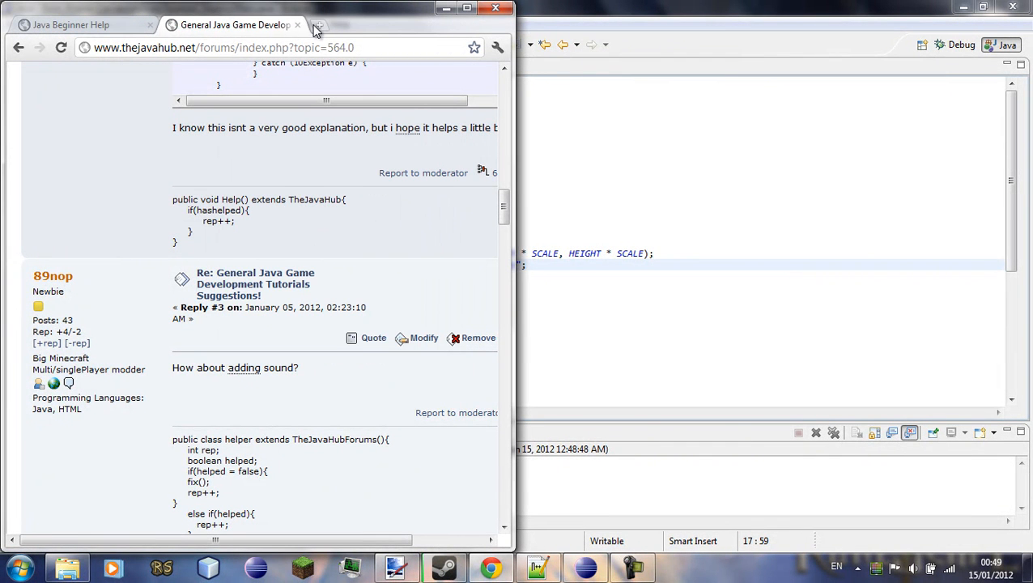
left_click(318, 26)
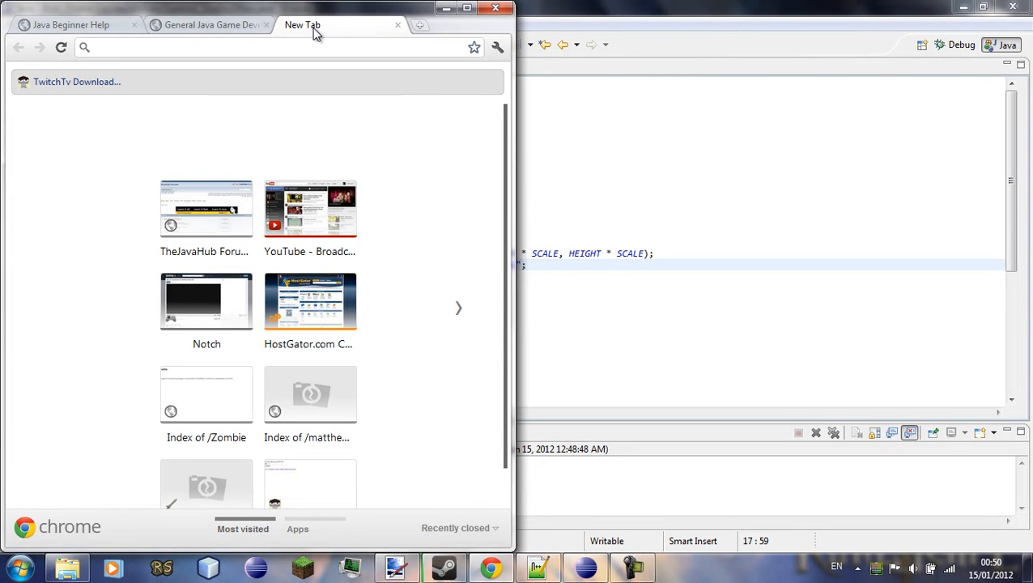
Search Google for 'bfxr' and open the Bfxr sound effects generator result.
type("bf")
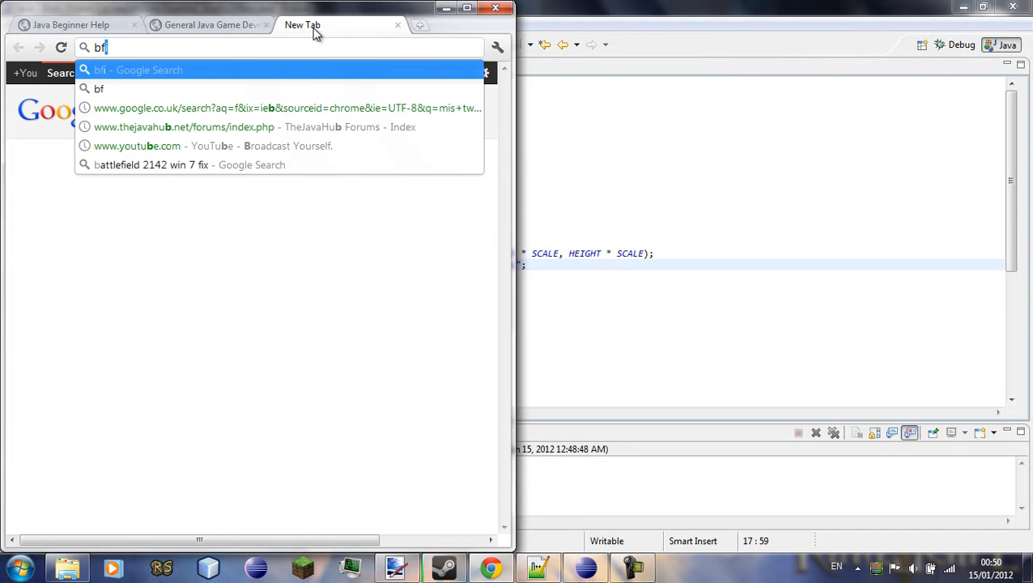
type("xr")
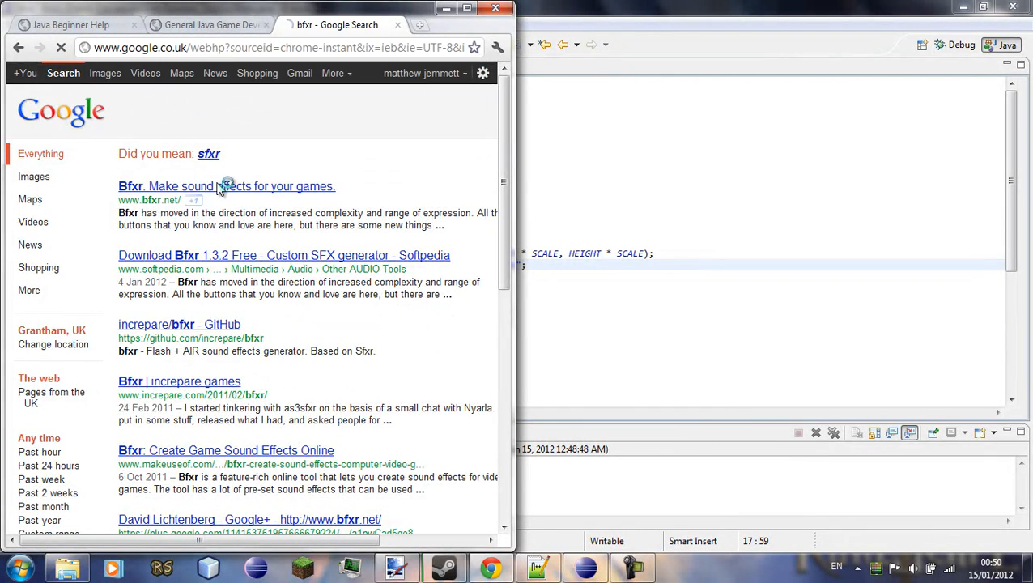
left_click(227, 186)
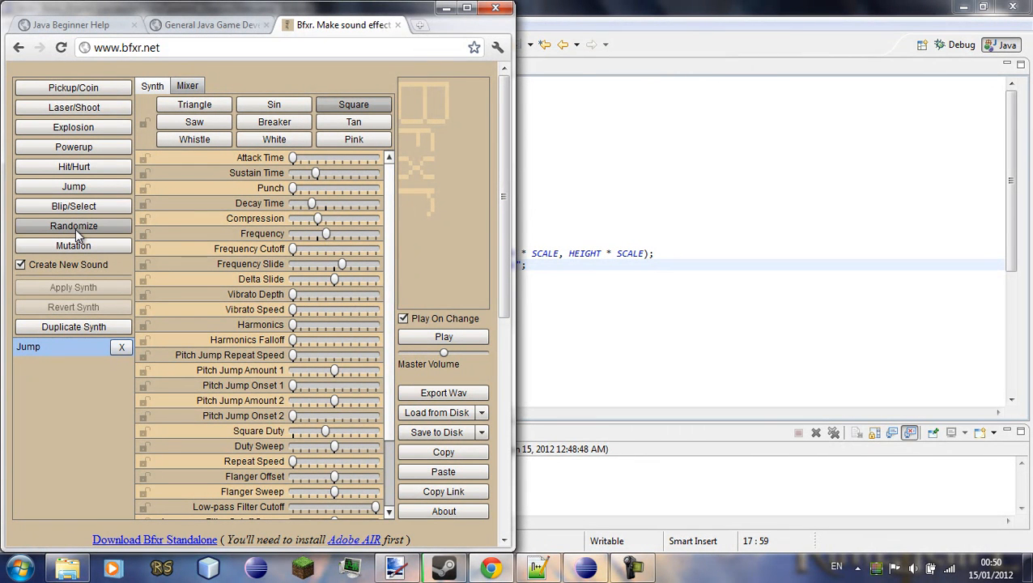
Hit Randomize four times, adding Randomize through Randomize4 to the sound list.
left_click(74, 227)
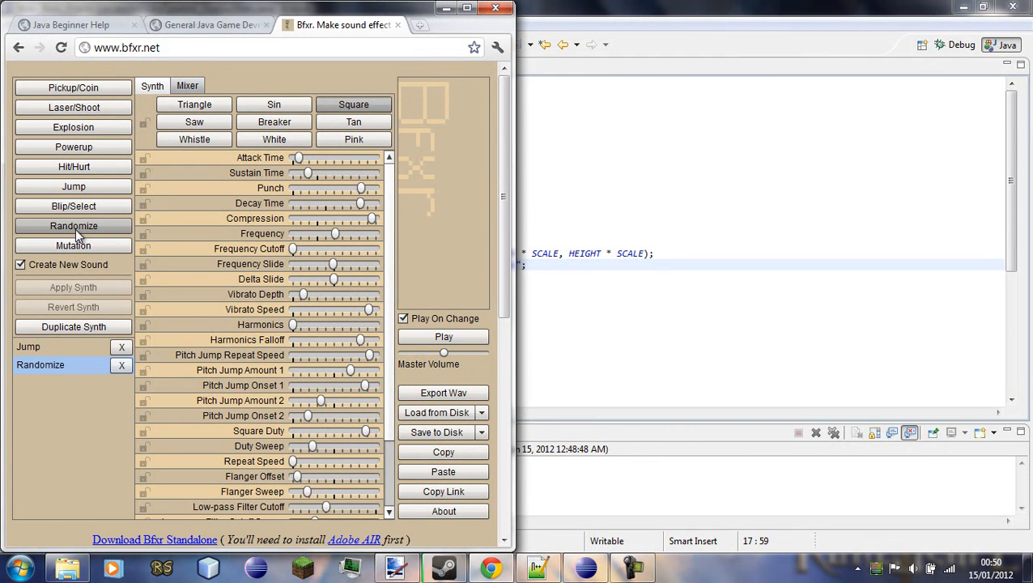
left_click(74, 226)
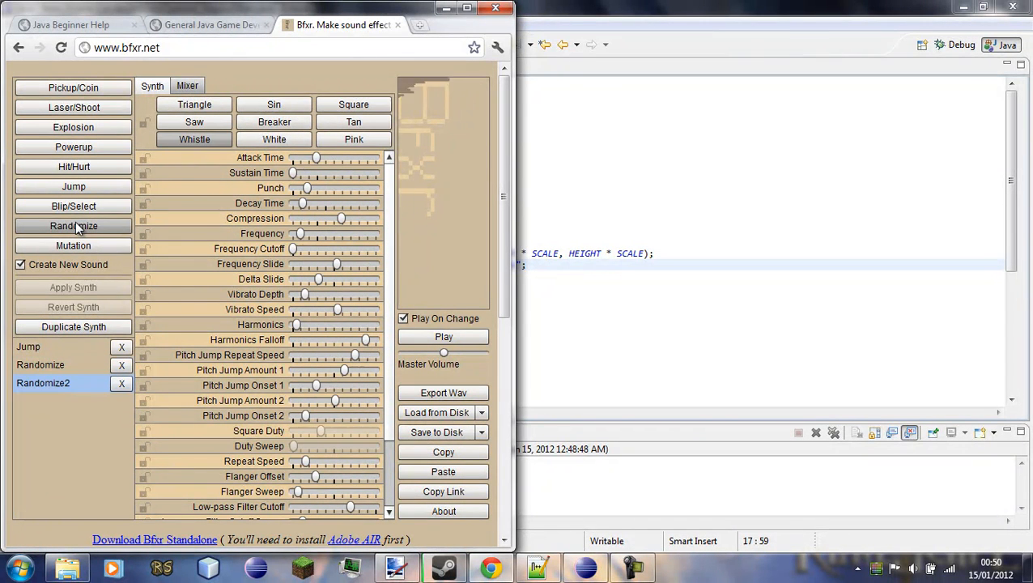
left_click(75, 226)
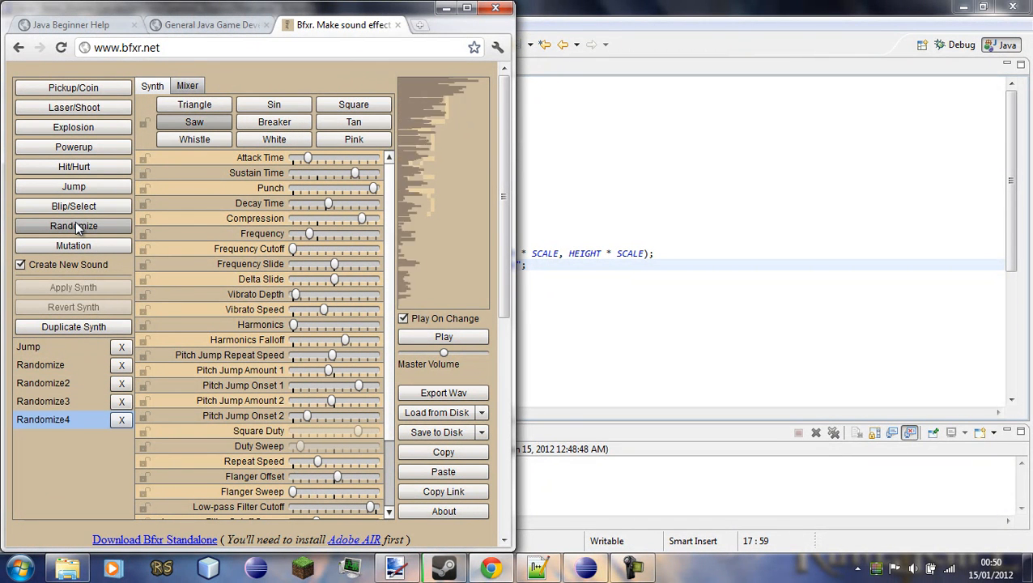
left_click(74, 227)
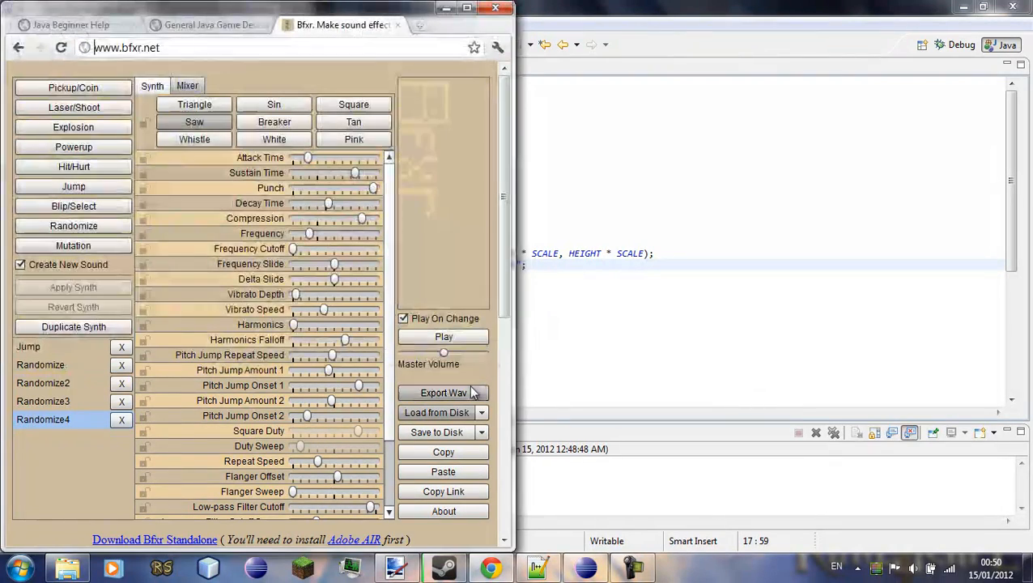
Export Randomize4 as a WAV file and choose the Desktop as the save location.
left_click(444, 393)
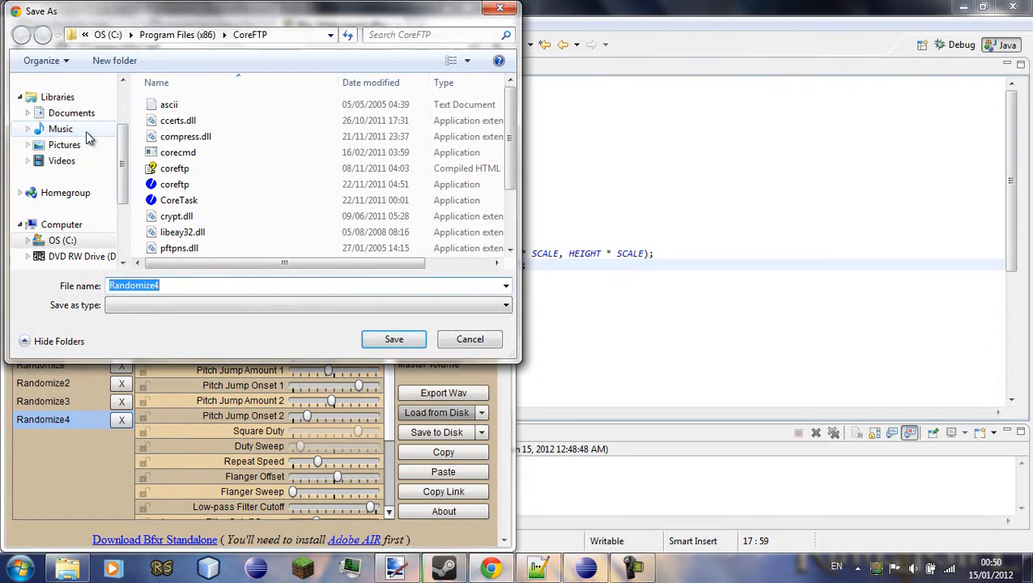
mouse_move(86, 152)
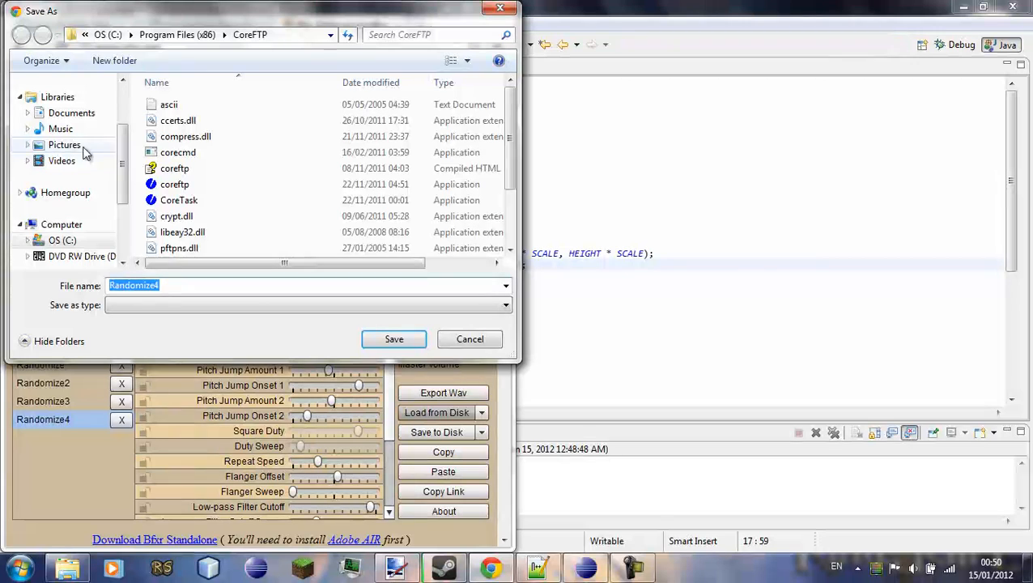
left_click(65, 103)
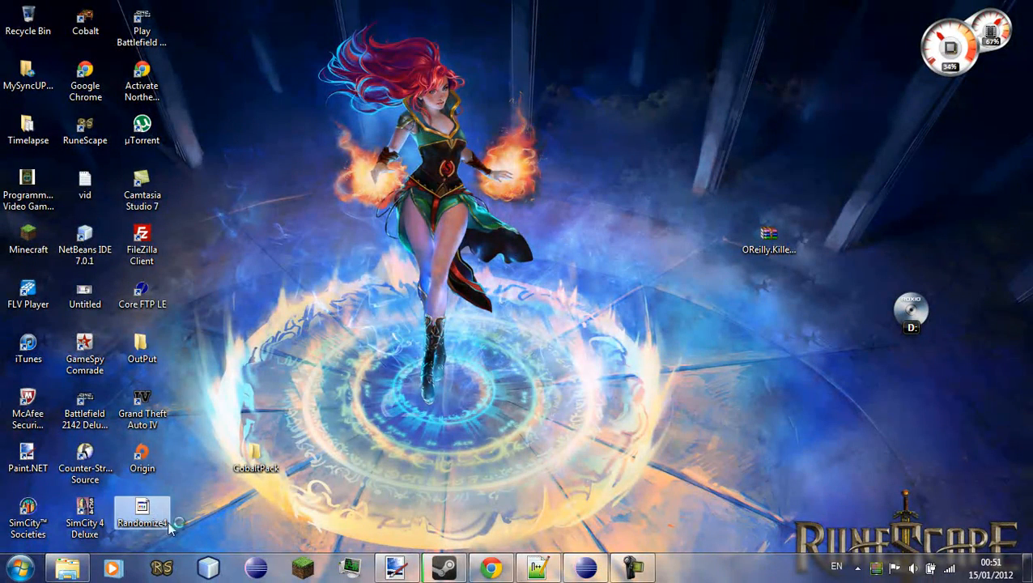
Play Randomize4.wav from the desktop in Windows Media Player, then close the player.
double_click(142, 522)
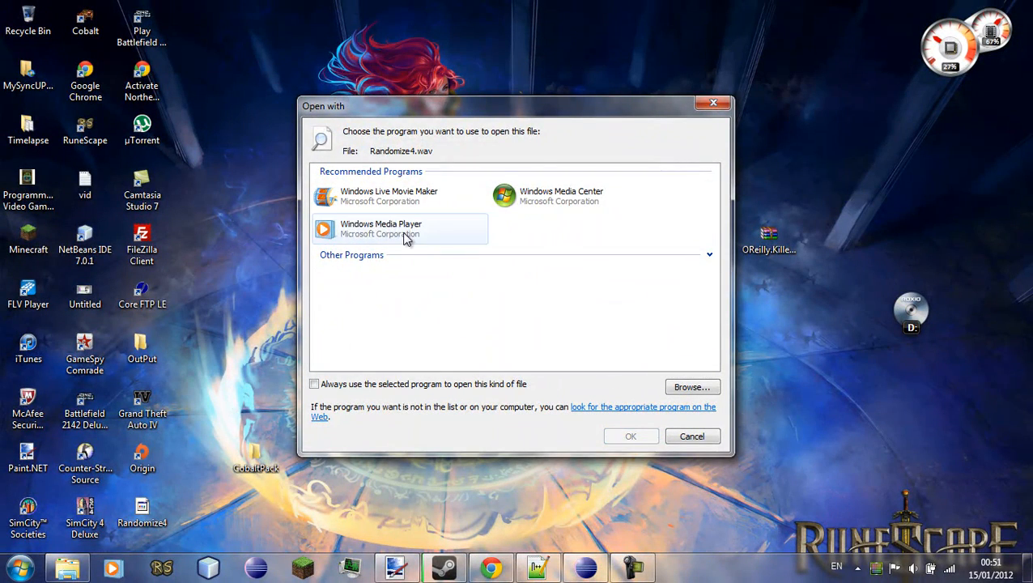
left_click(380, 228)
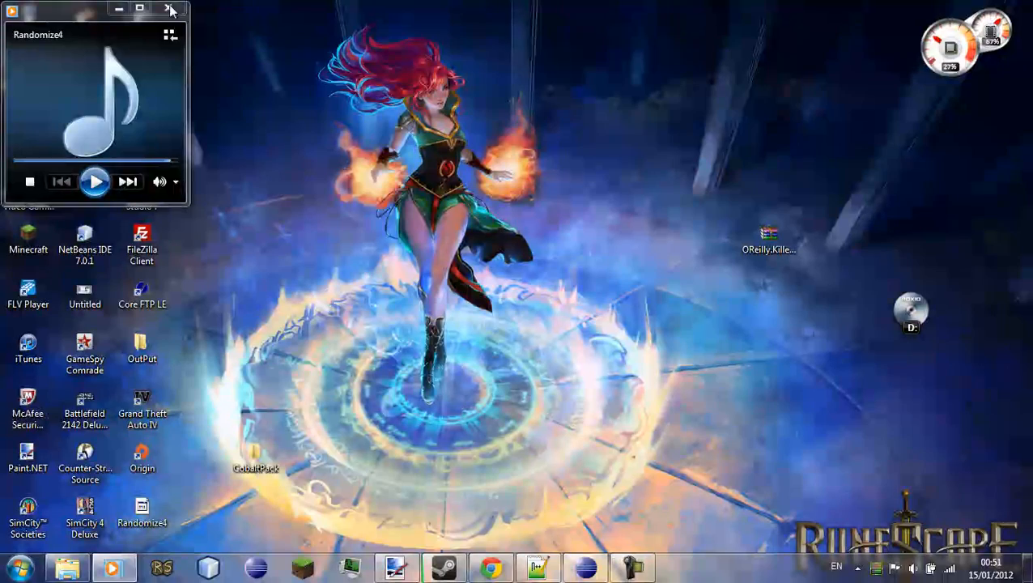
left_click(170, 10)
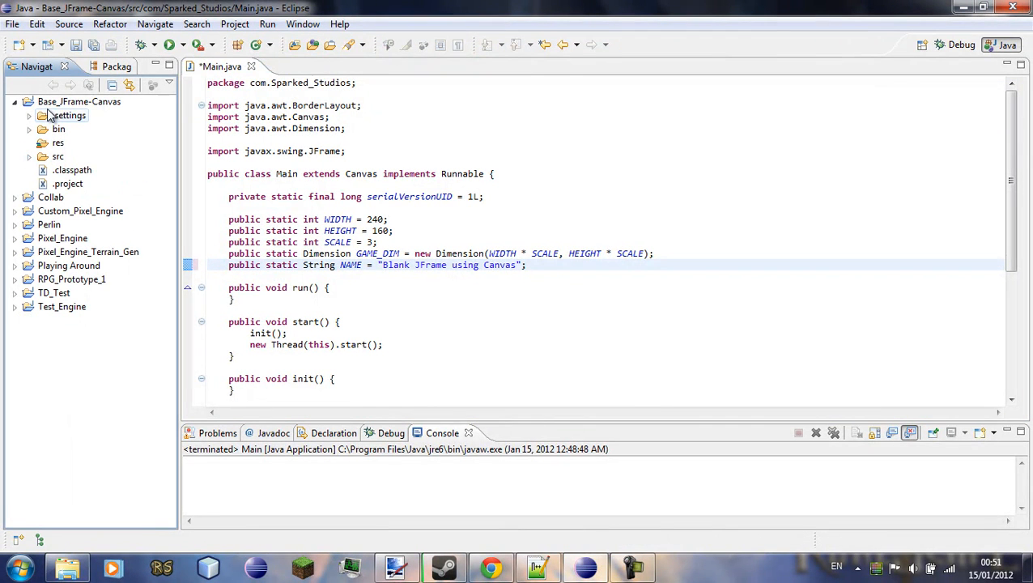
Copy the Base_JFrame-Canvas project as a new project named Sound and open its Main.java.
left_click(78, 100)
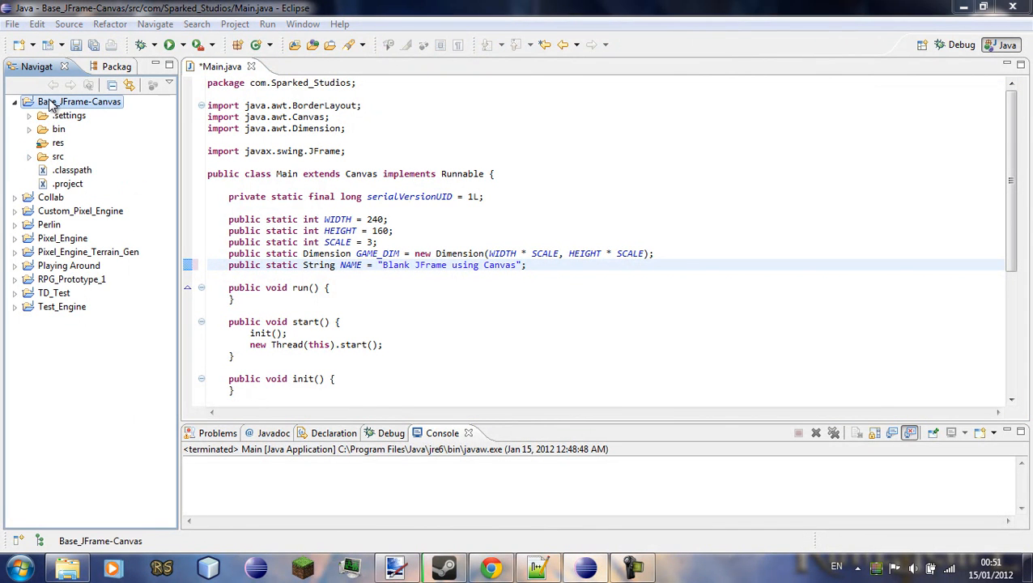
type("S")
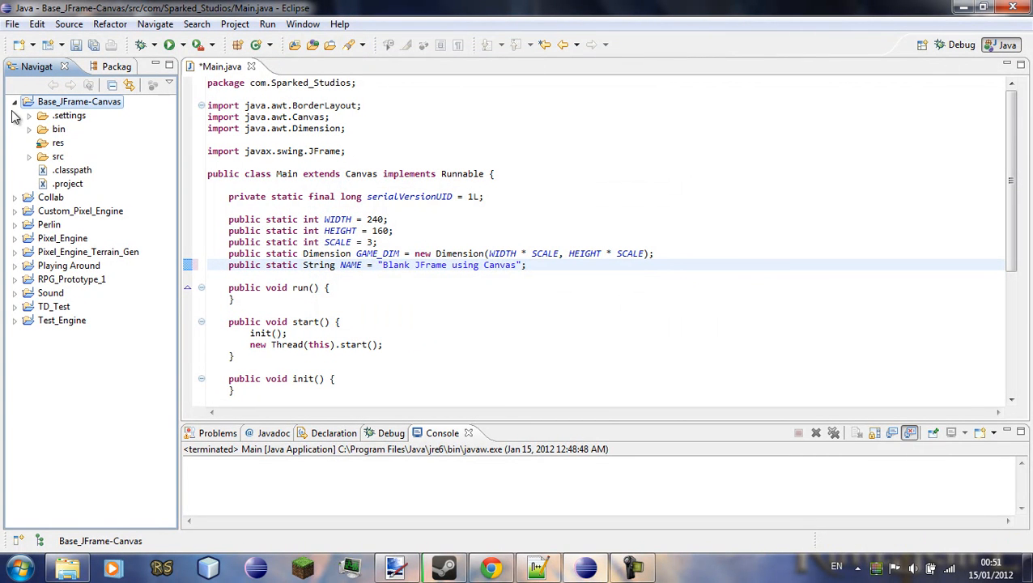
left_click(52, 210)
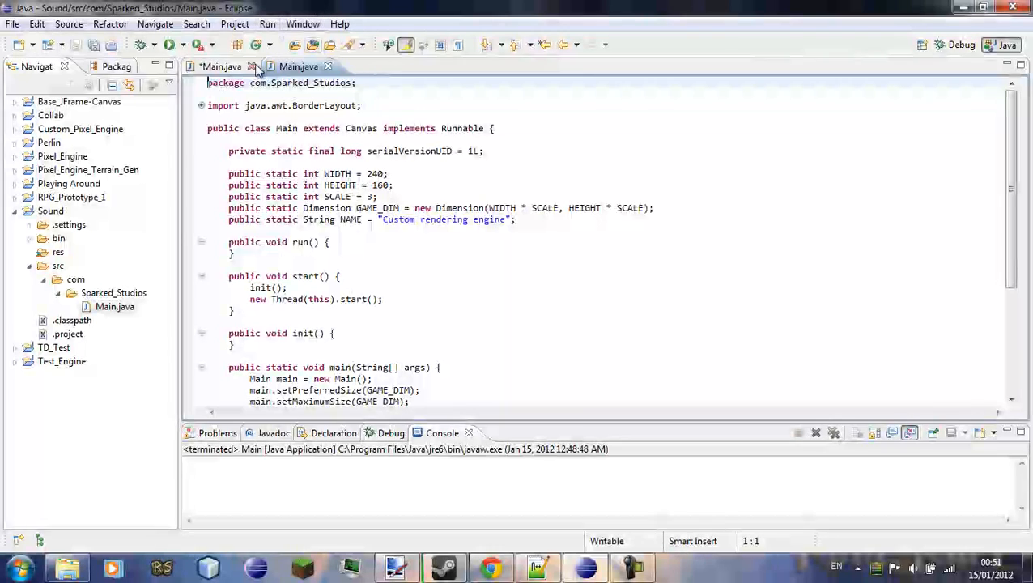
Close the earlier Main.java editor, discarding its unsaved changes.
left_click(253, 67)
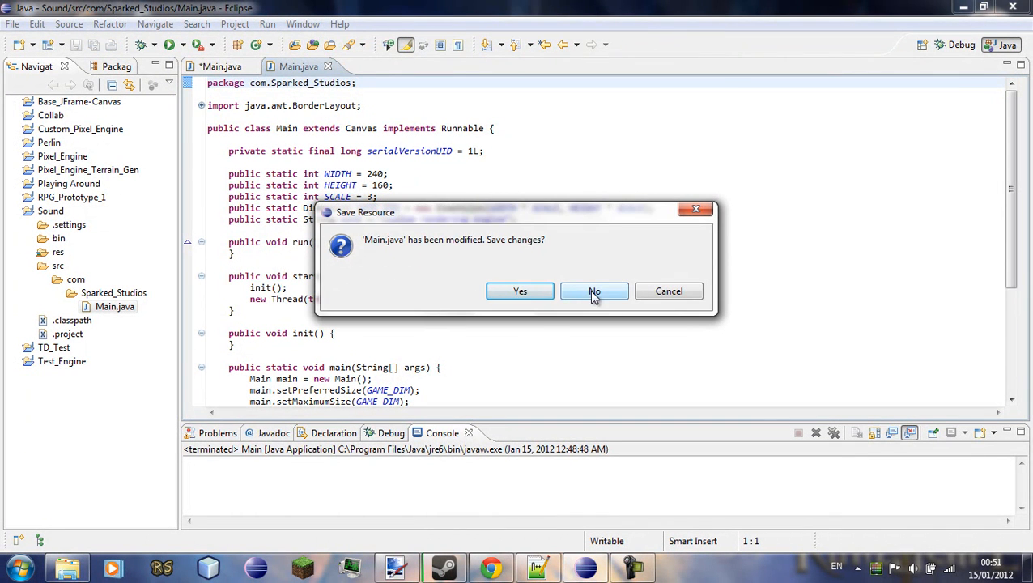
left_click(593, 291)
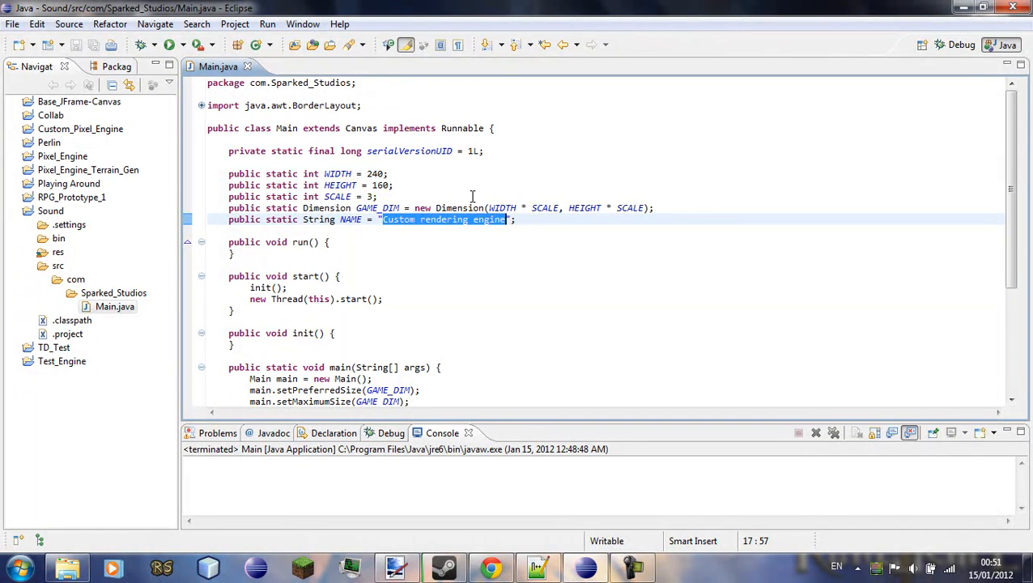
Set NAME to "Sound" and declare a field 'private Sound sound;' in Main.
type("Sound")
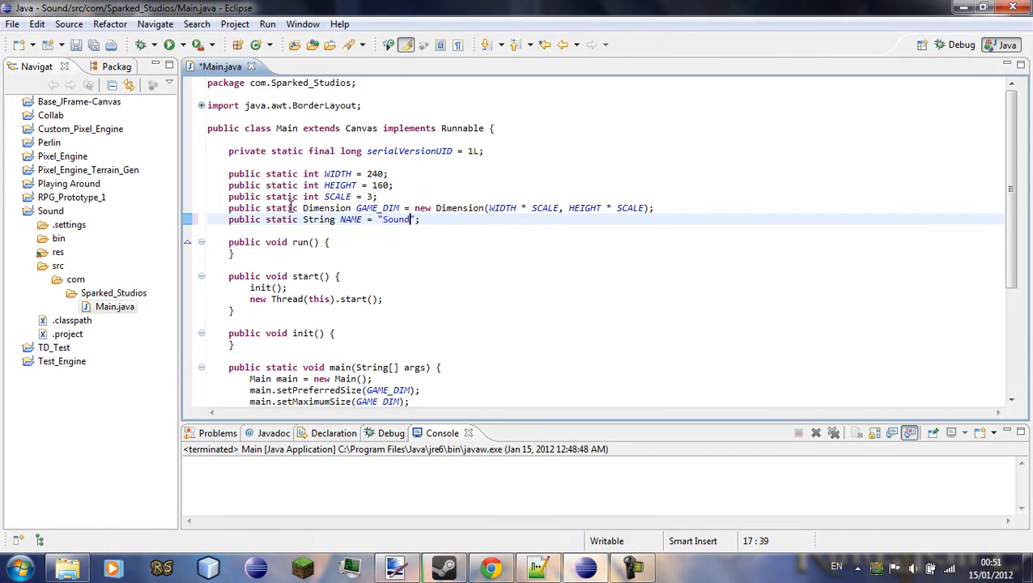
scroll("down", 3)
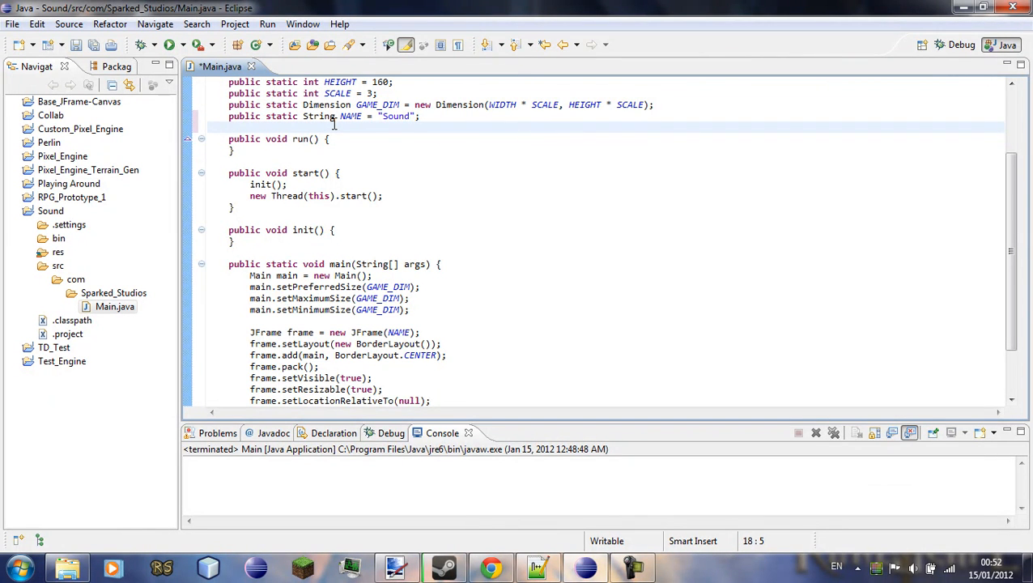
type("private")
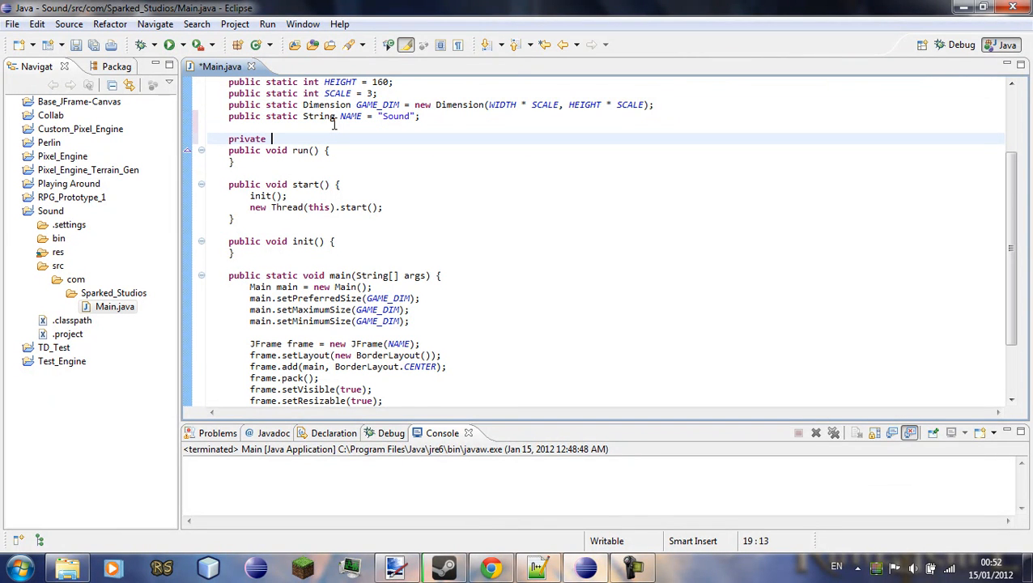
type("Sound so")
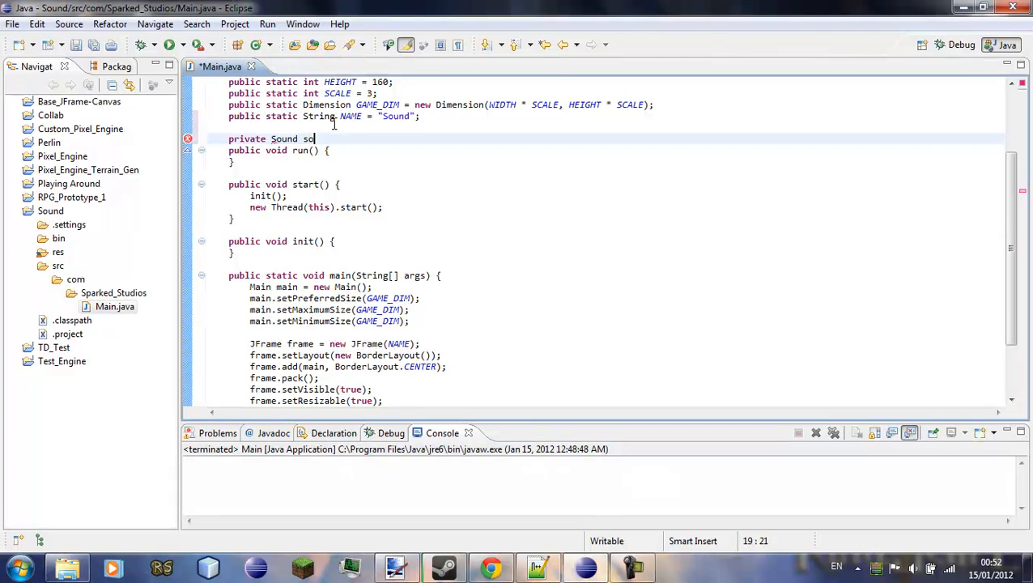
type("und()")
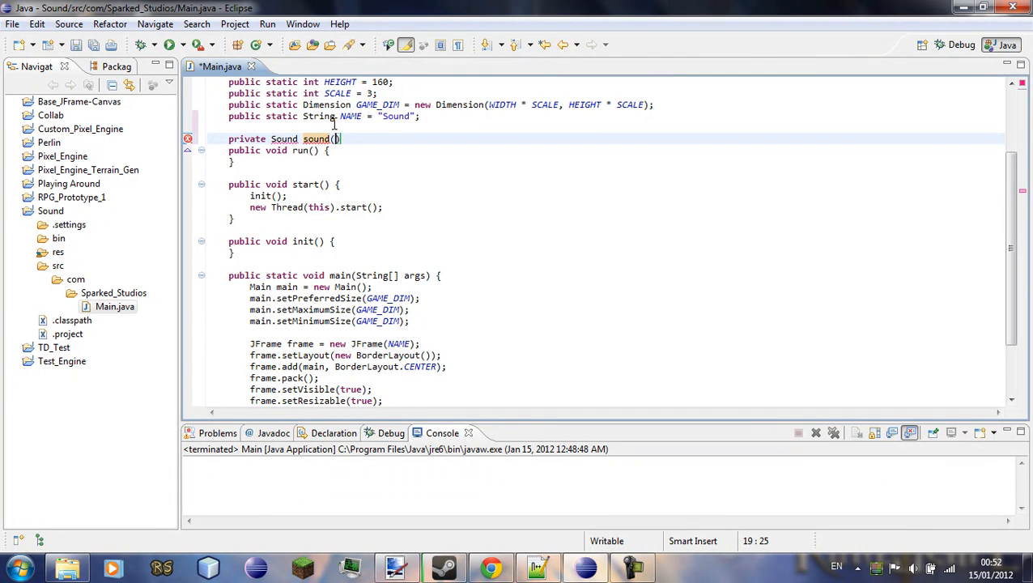
key("BackSpace")
type(";")
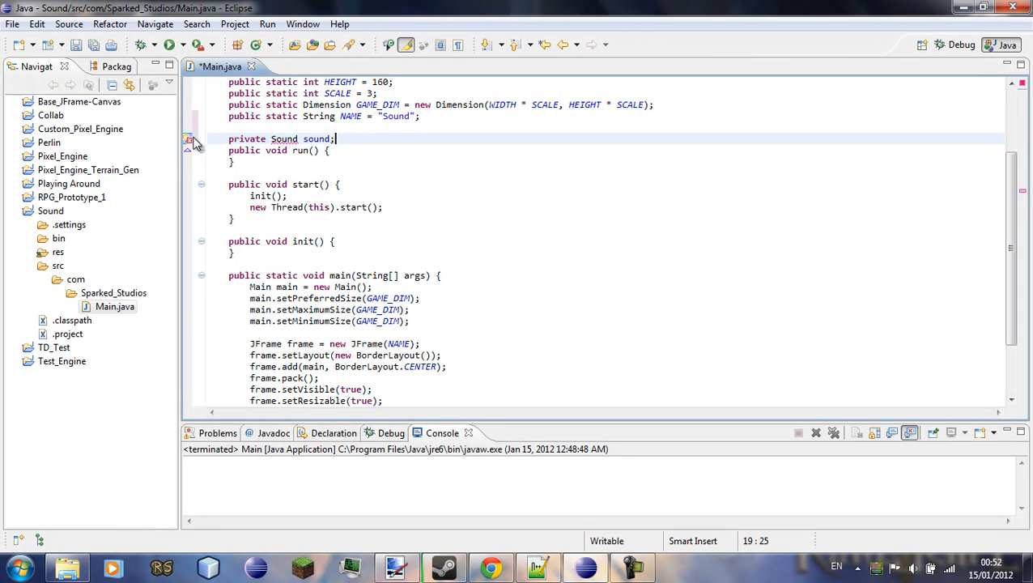
Use the quick fix to create the missing Sound class in com.Sparked_Studios.
left_click(285, 140)
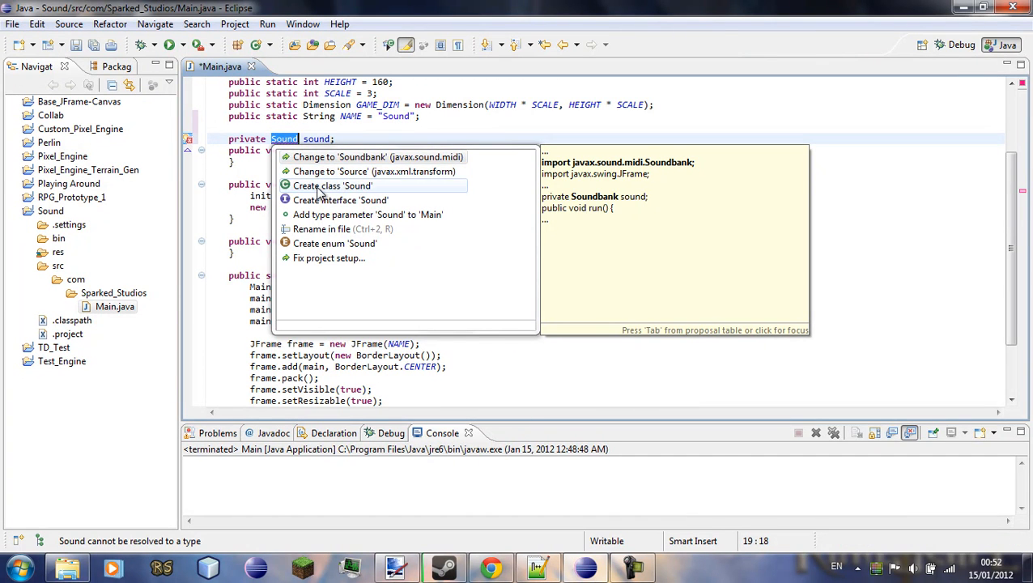
left_click(334, 185)
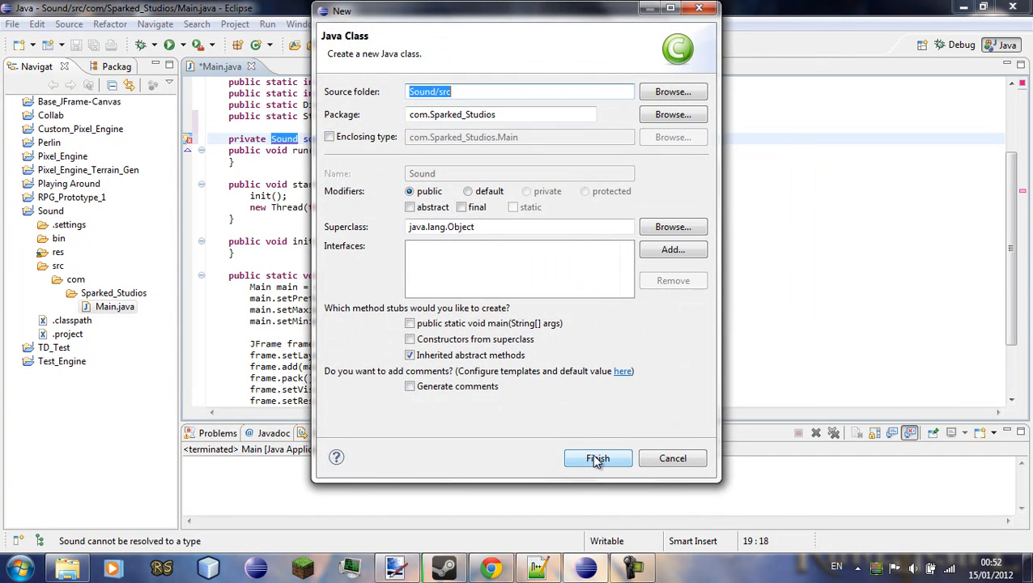
left_click(597, 457)
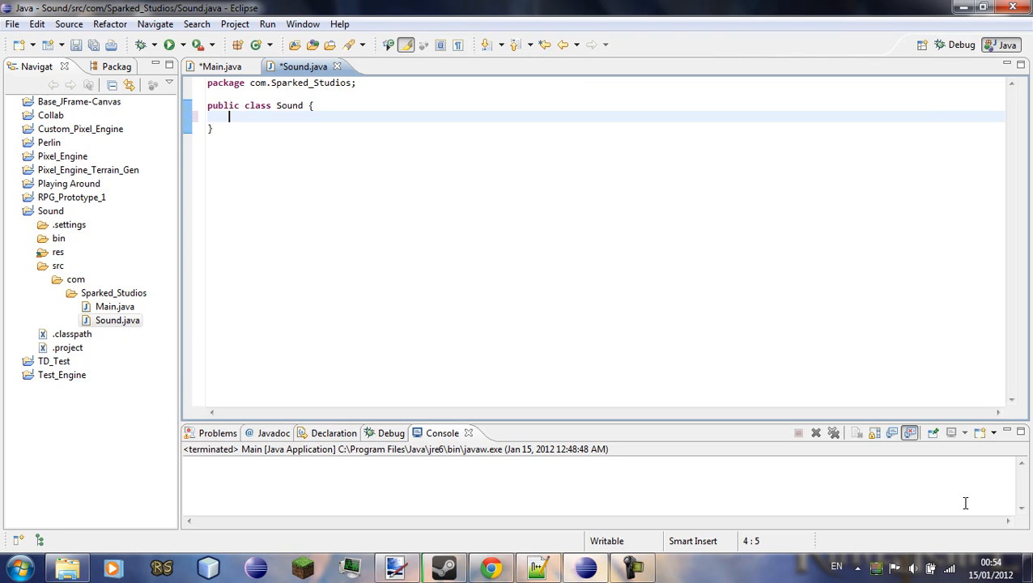
Write the constructor signature public Sound(String filename) in Sound.java.
type("publc")
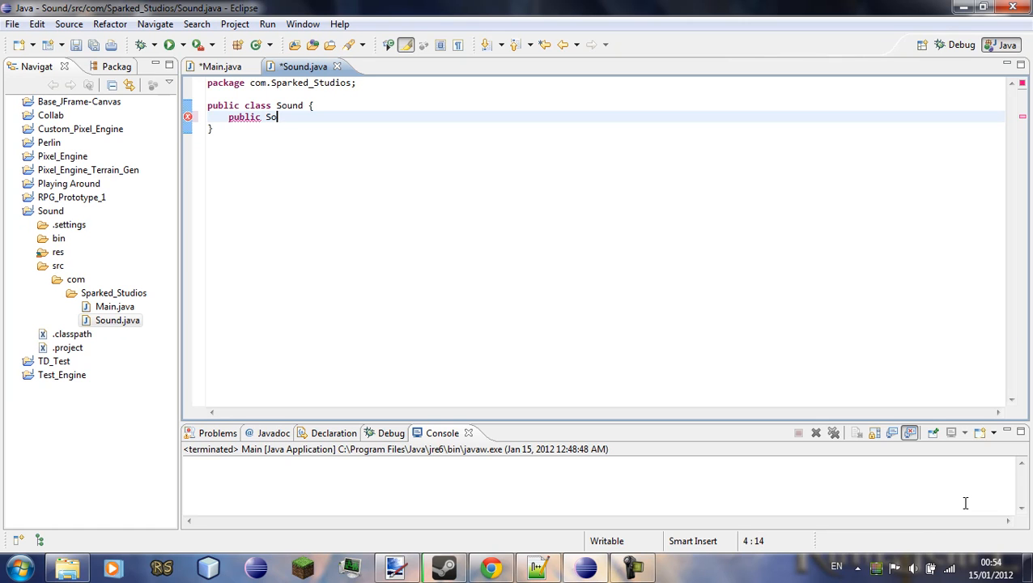
type("und()")
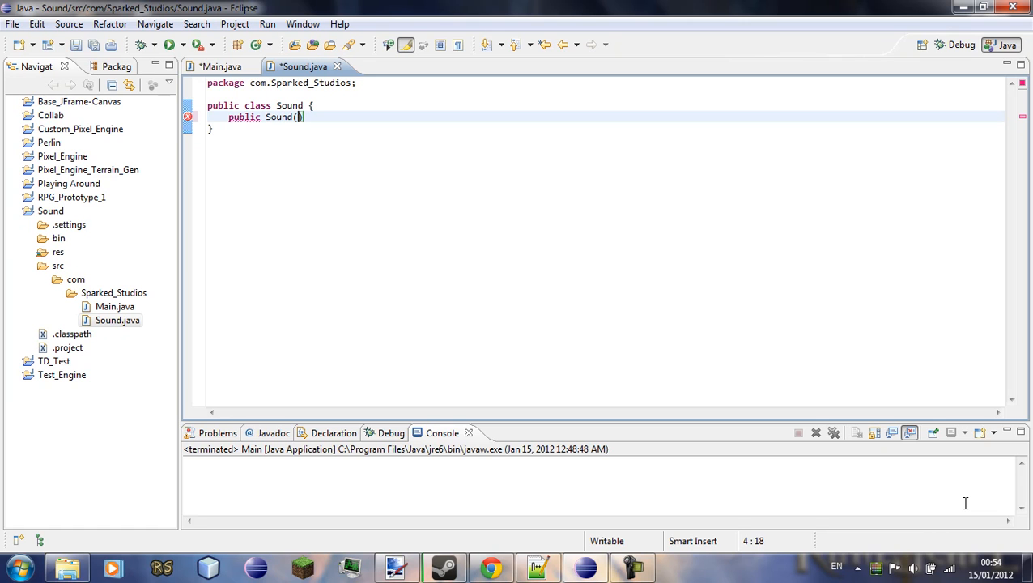
type("string")
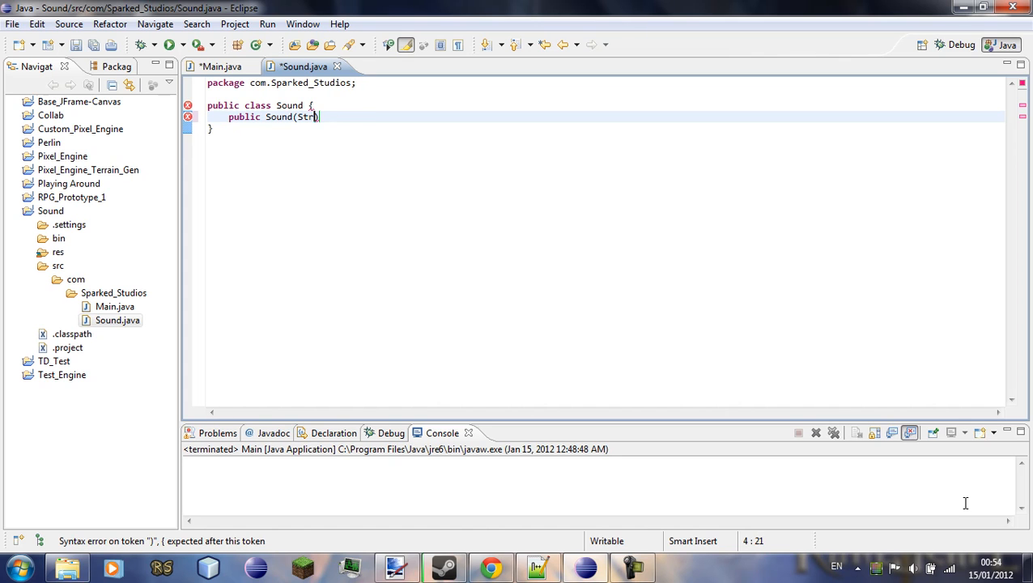
type("ing file)")
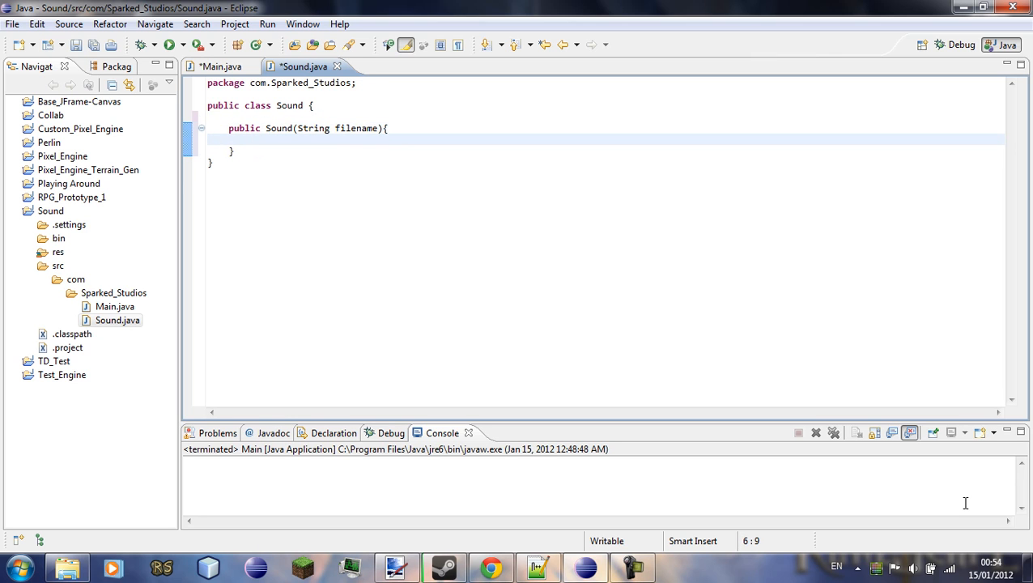
Add a try/catch(Exception e) body that calls e.printStackTrace().
type("try{")
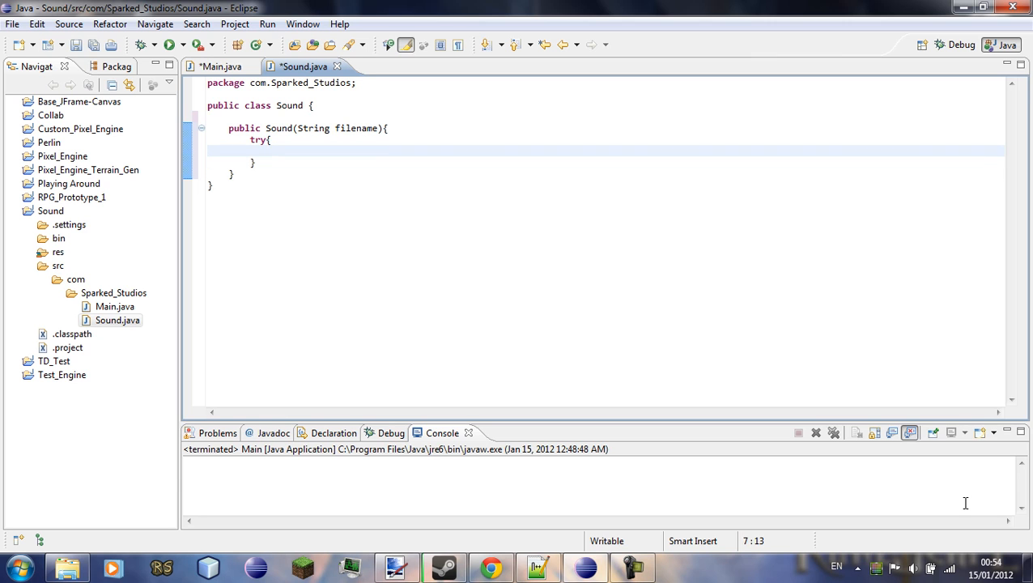
type("}catch()")
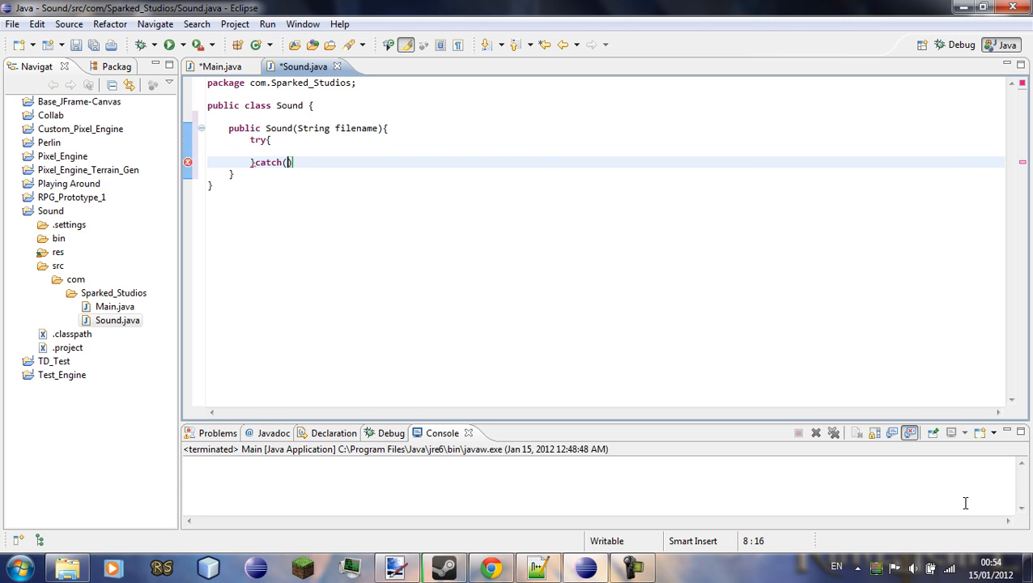
type("exception e")
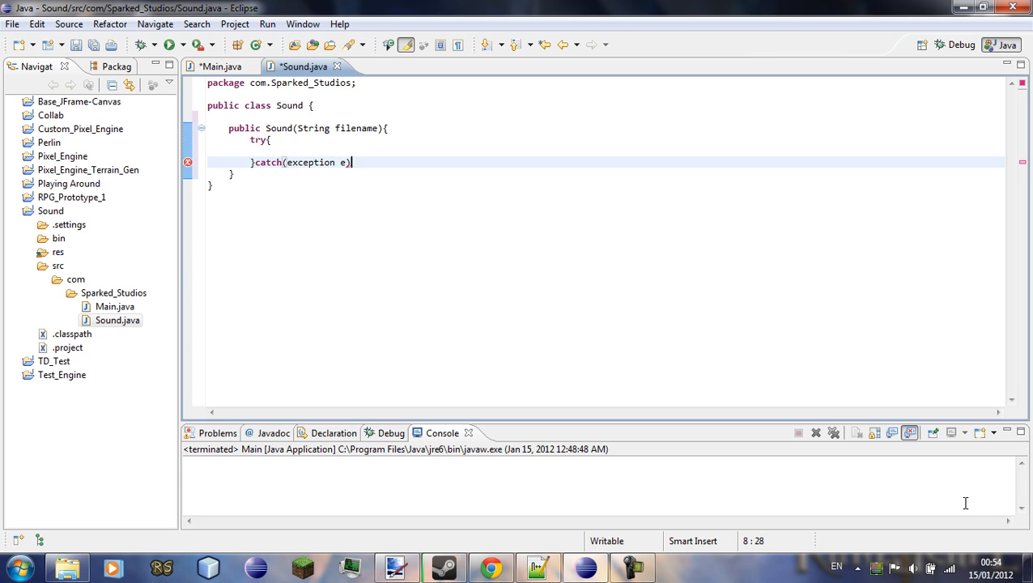
type("{")
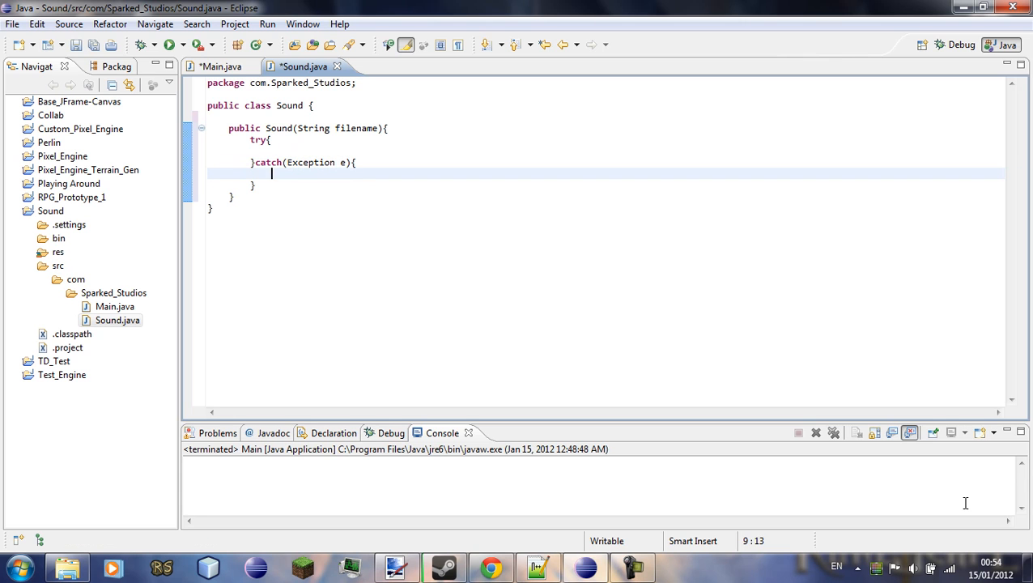
type("e.printStackTrace();")
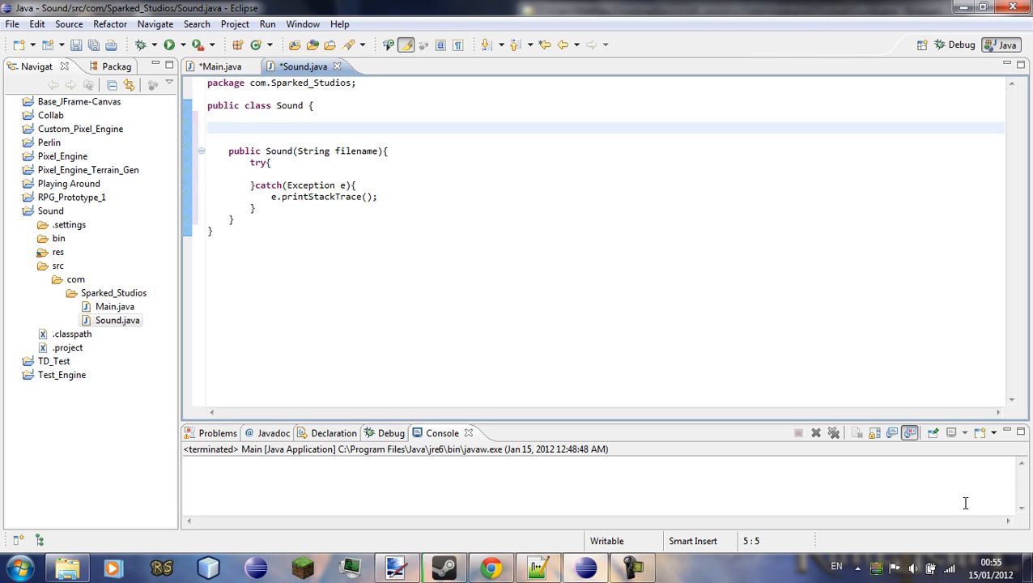
Declare a 'private AudioClip clip;' field in the Sound class.
type("priva")
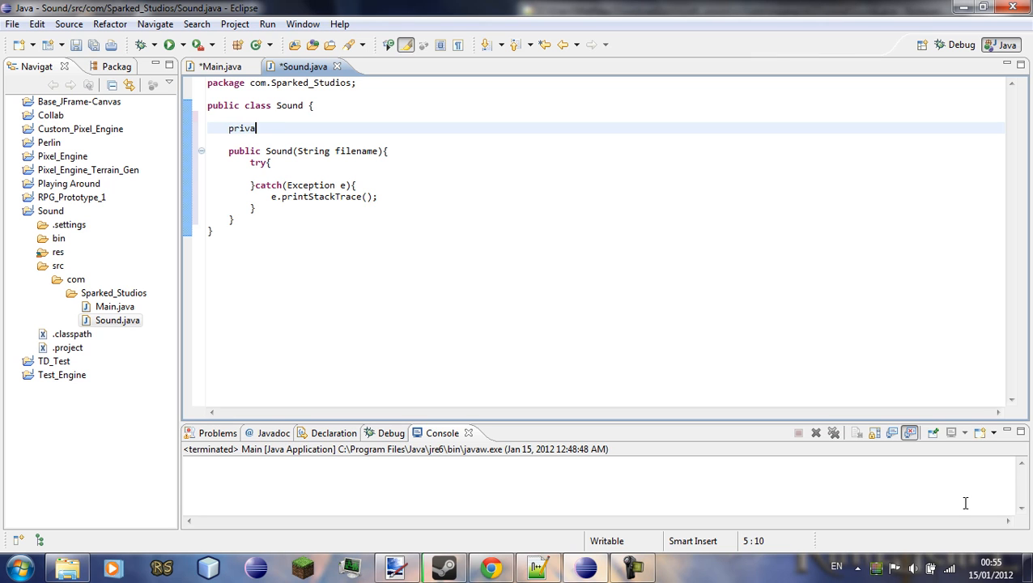
type("te Audio")
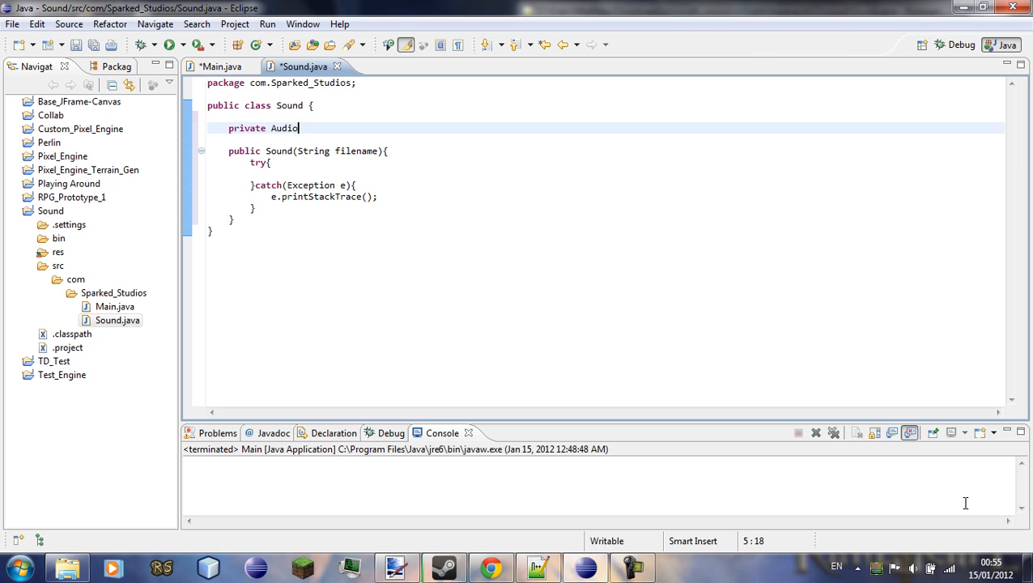
type("Clip")
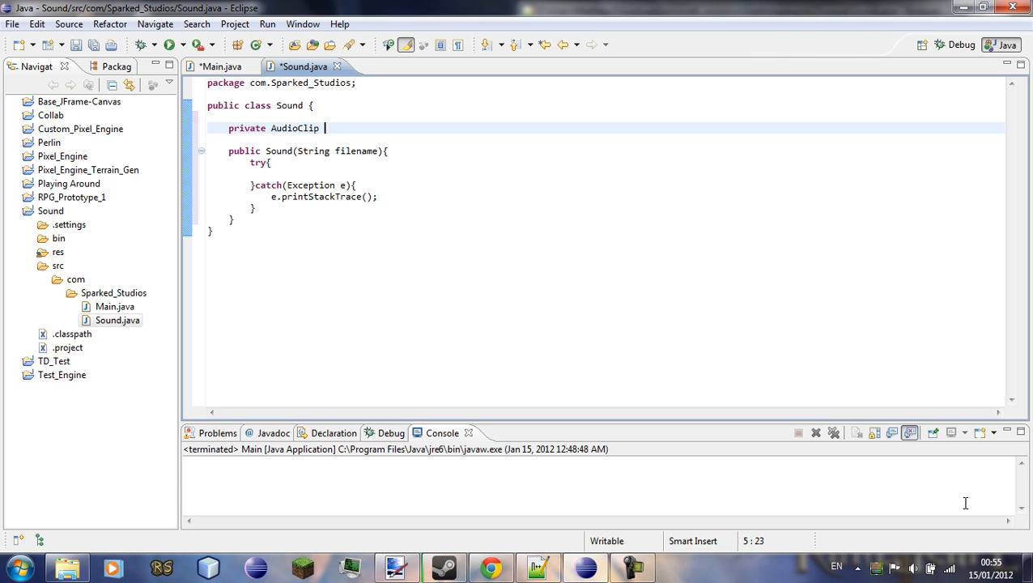
type("clip;")
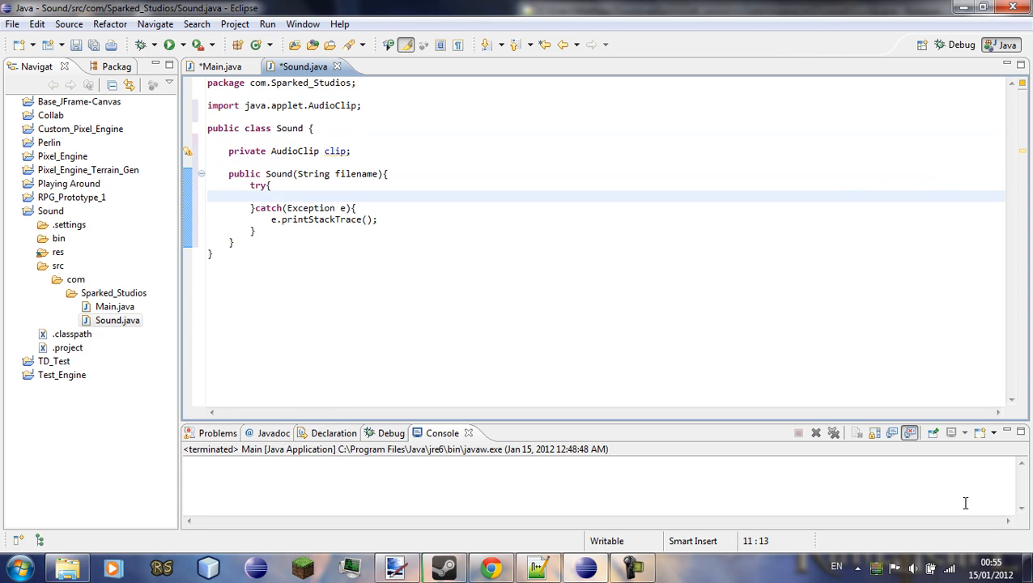
In the try block assign clip = Applet.newAudioClip(Sound.class.getResource(filename)).
type("clip =")
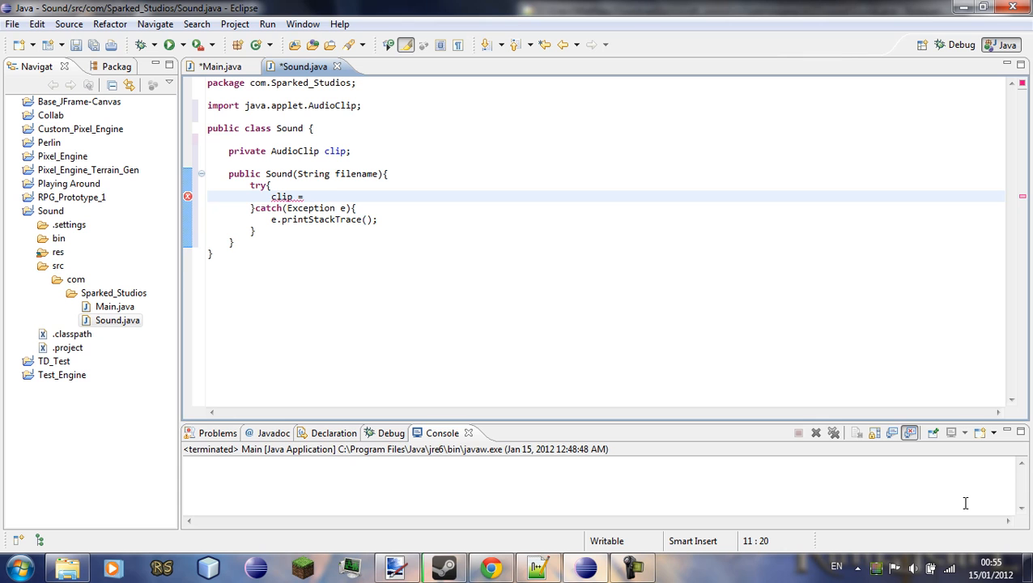
type("Applet.newAudioClip(Sound.get)")
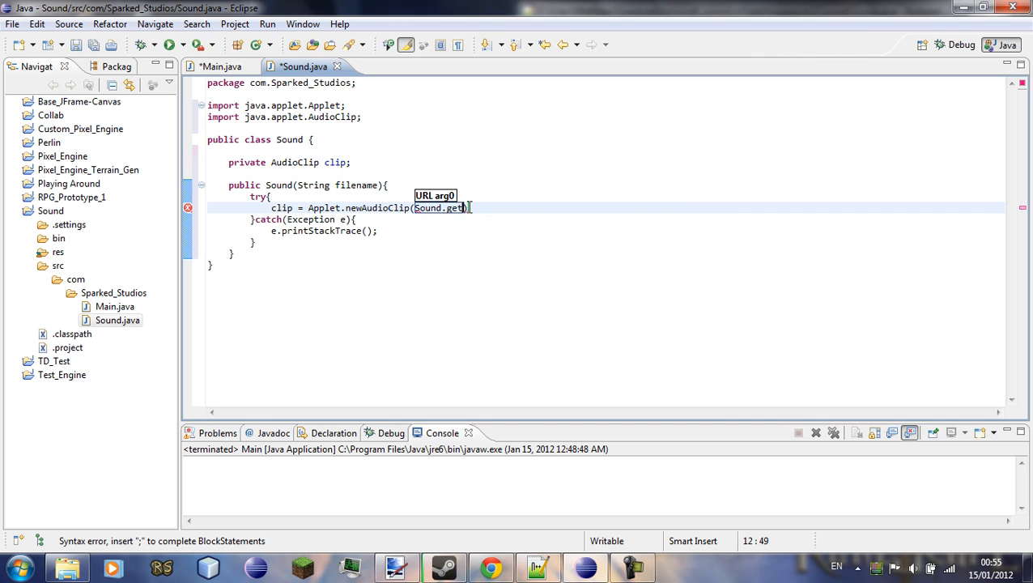
type("R")
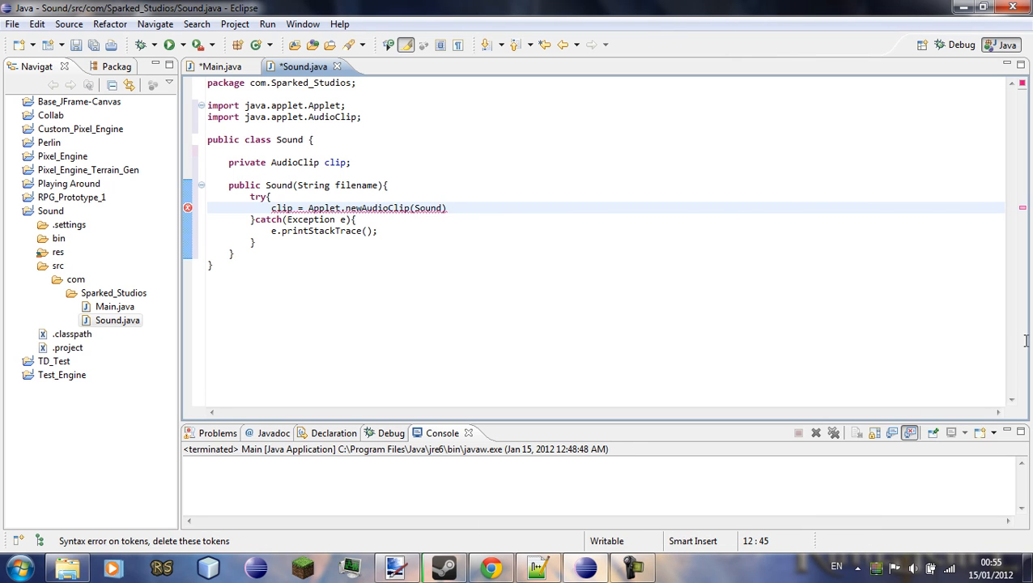
type(".class.")
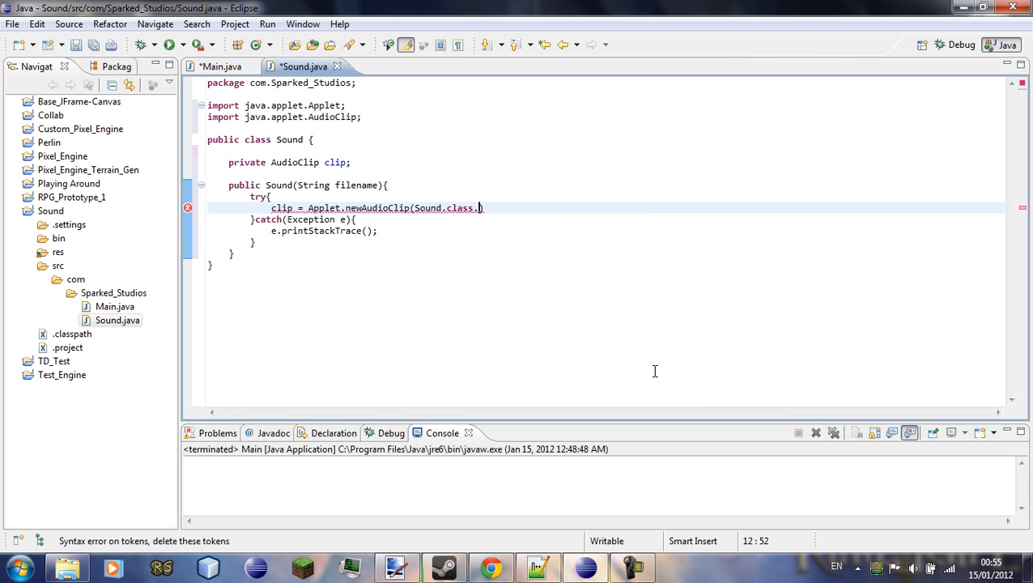
type("getResource(arg0")
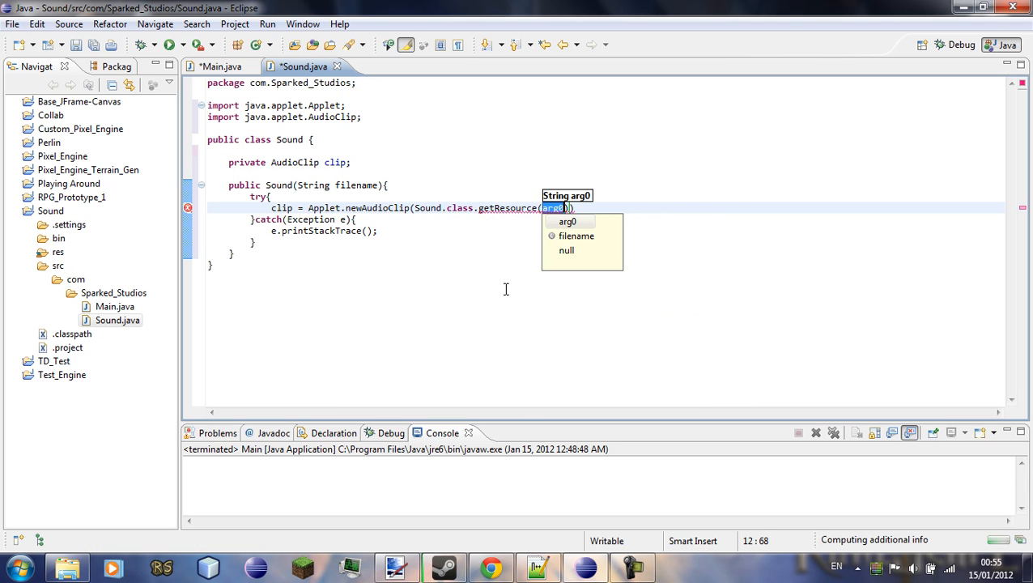
type("filename")
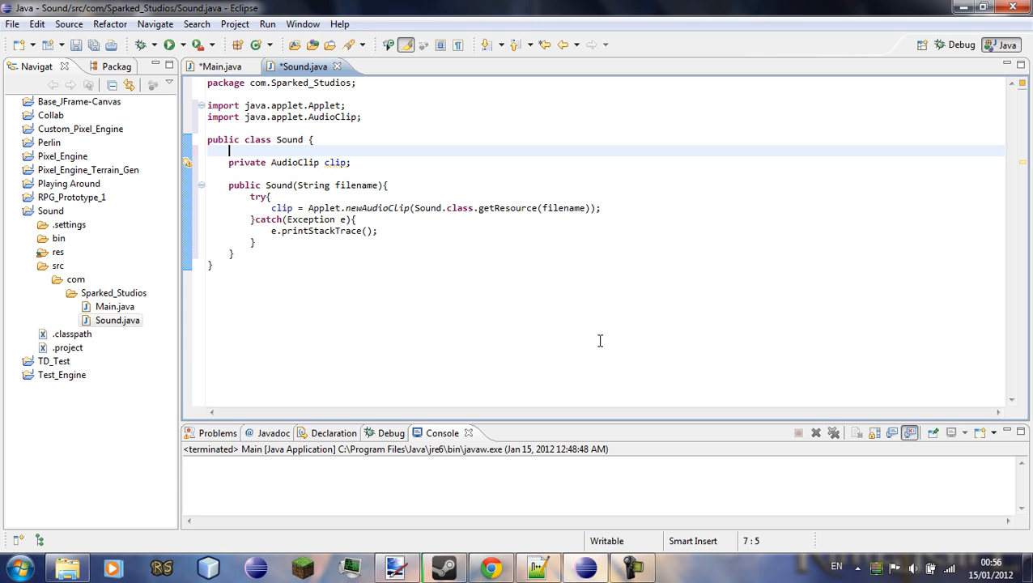
mouse_move(567, 330)
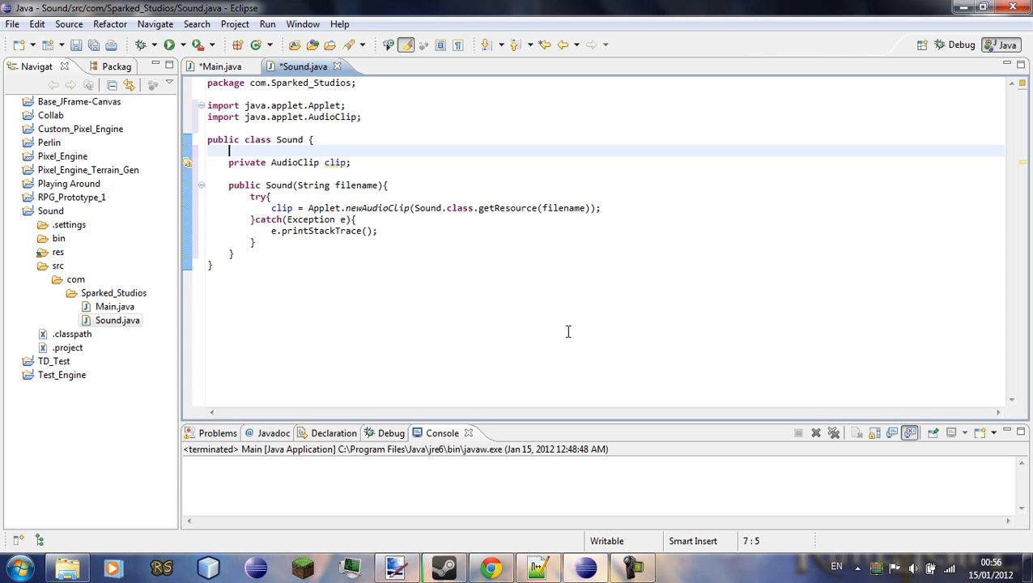
mouse_move(414, 266)
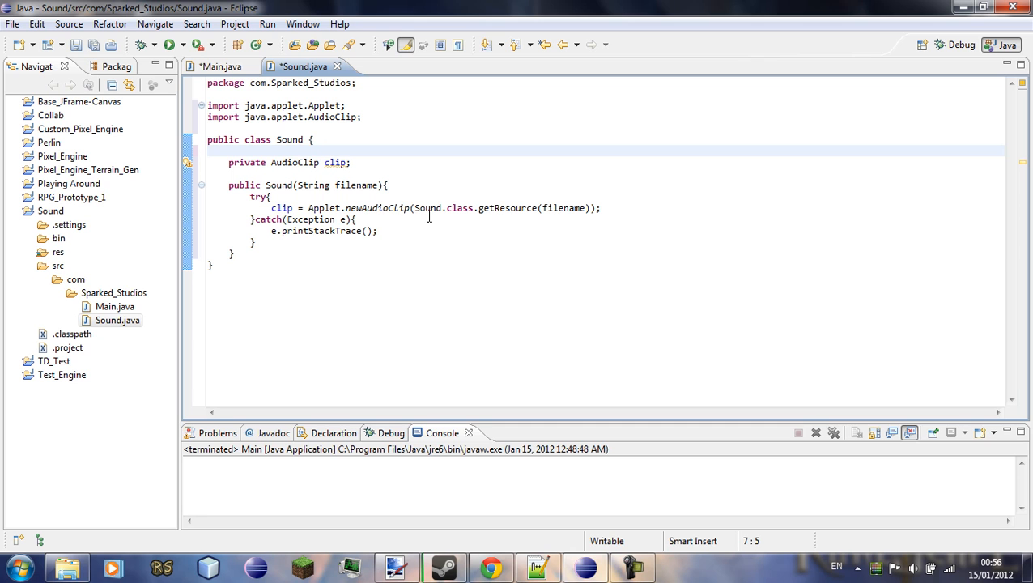
key("Enter")
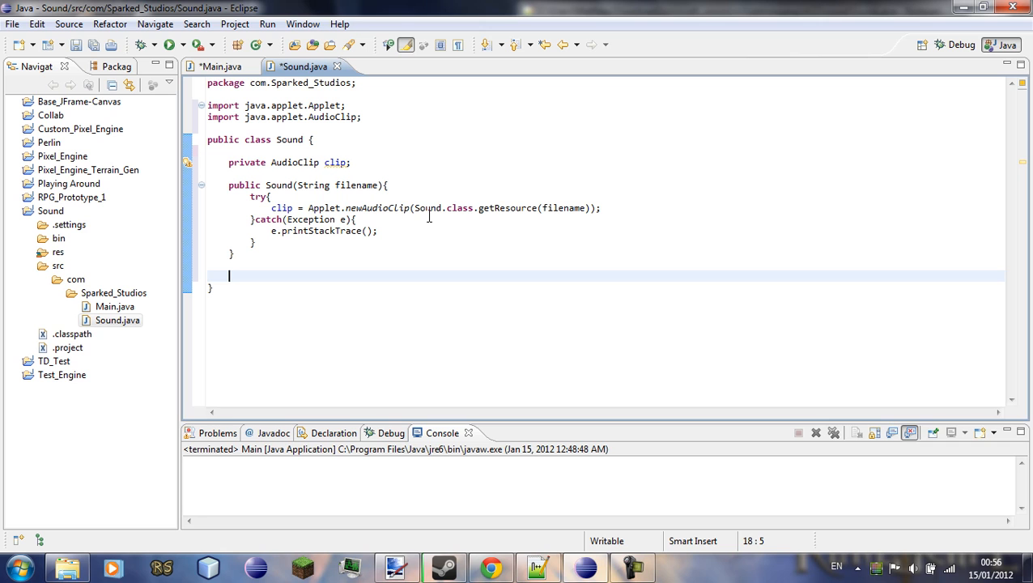
Start a public void play() method below the constructor.
type("public")
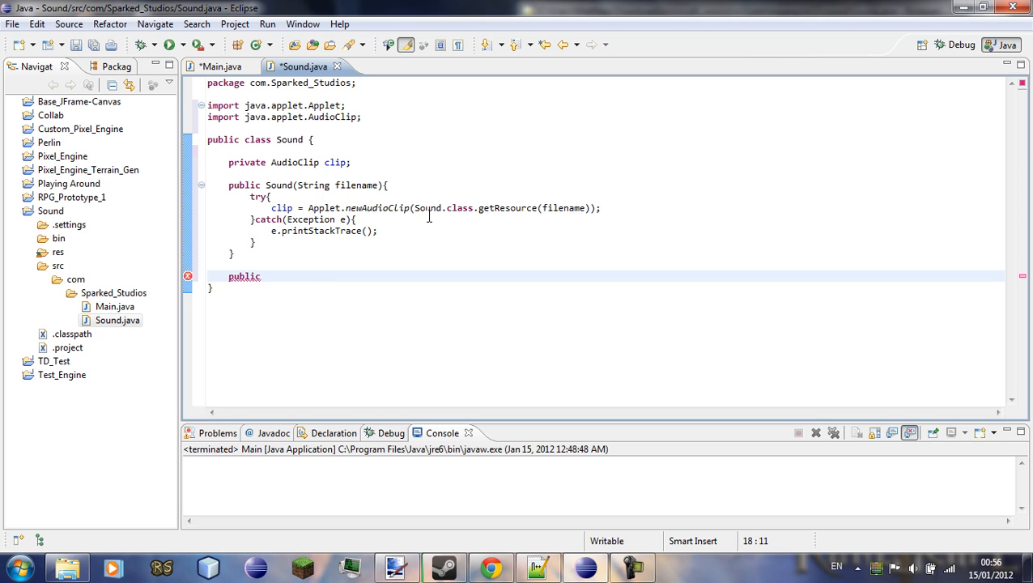
mouse_move(962, 502)
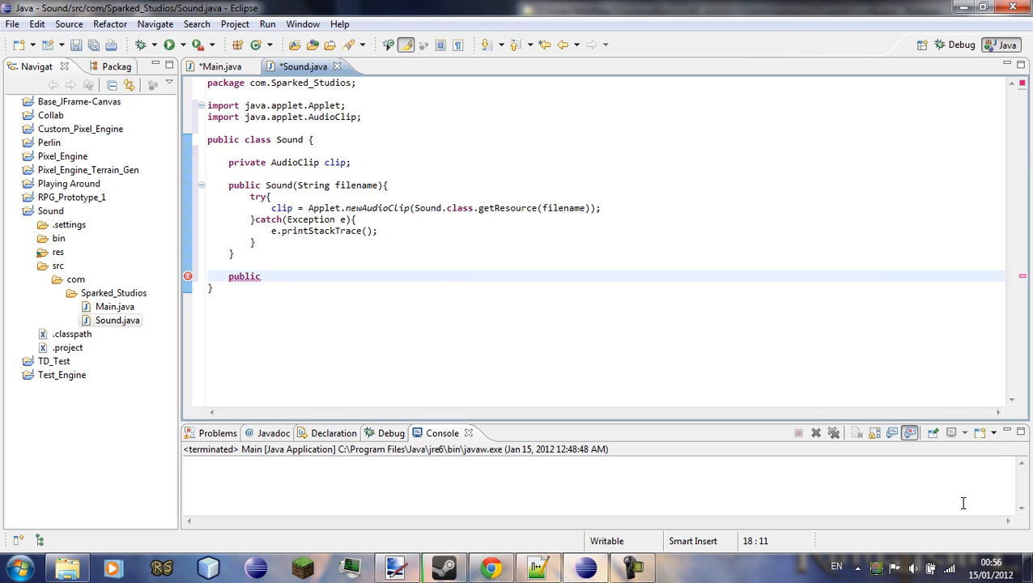
type("void pla")
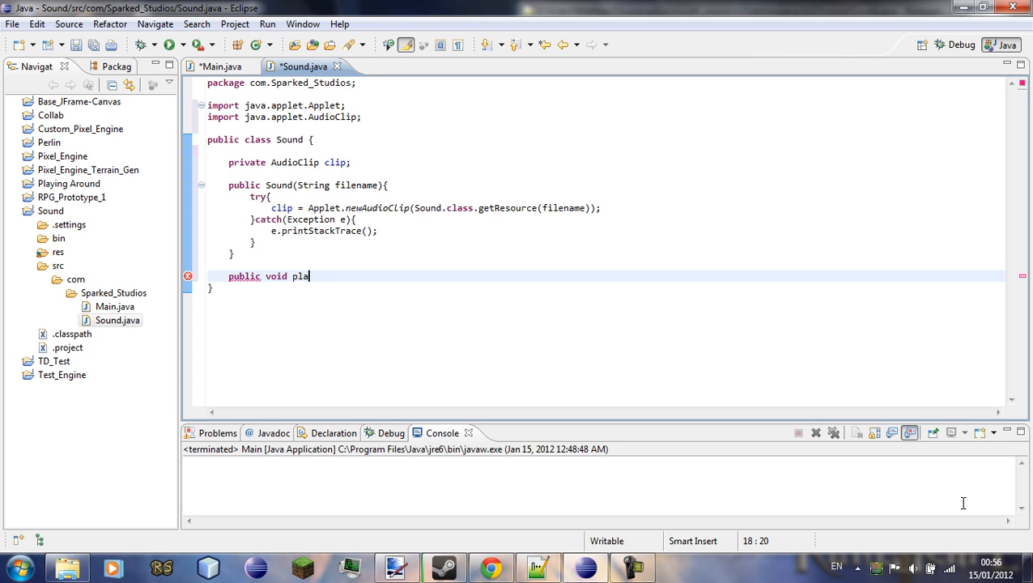
type("y(){")
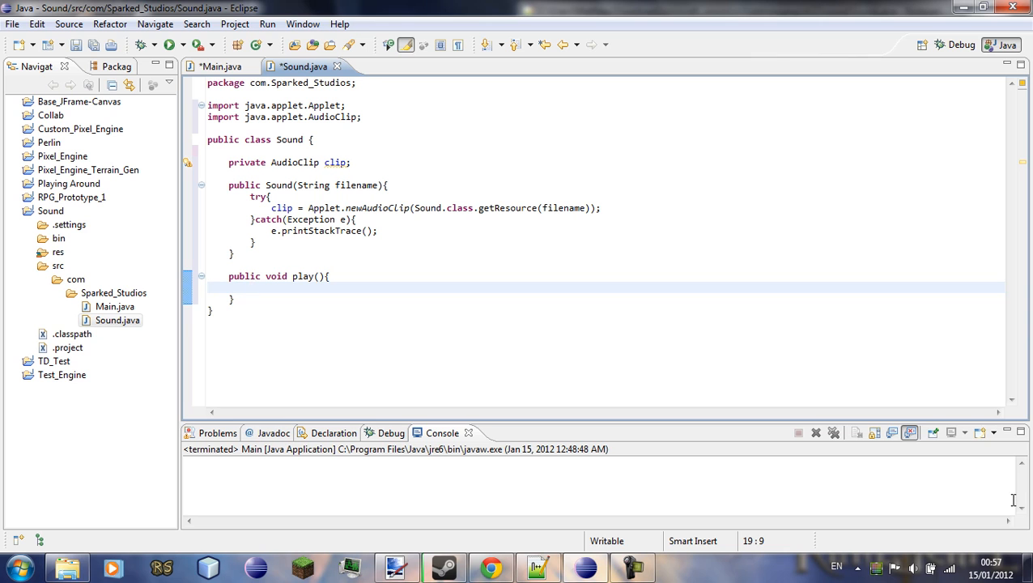
Fill play() with an empty try and catch(Exception ex) calling ex.printStackTrace().
type("try")
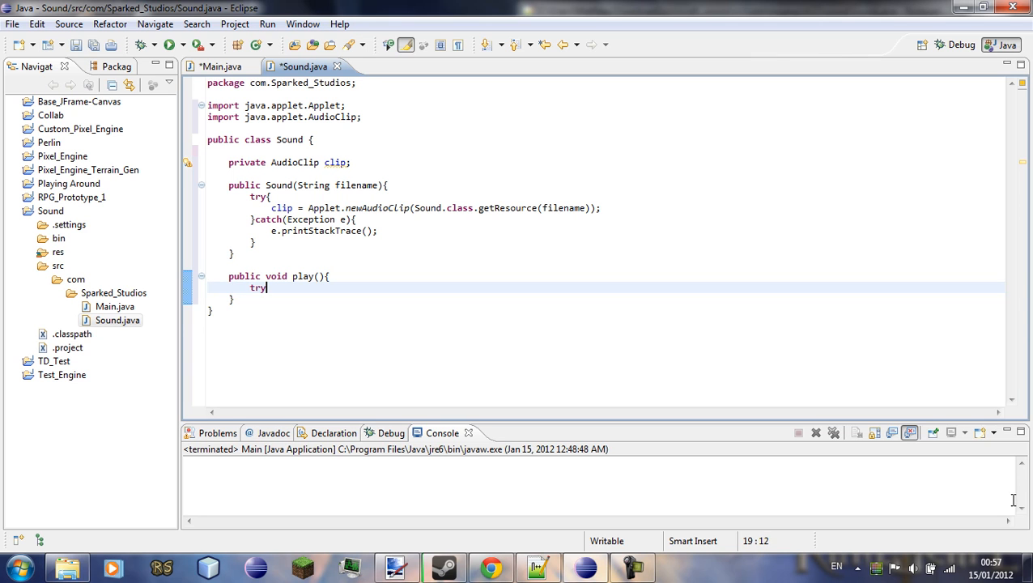
type("{")
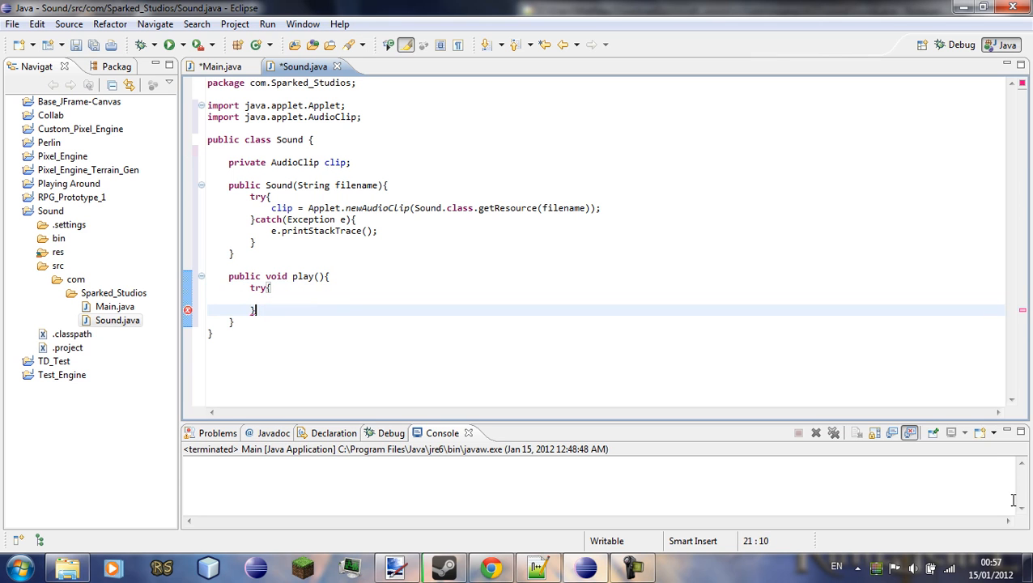
type("catch")
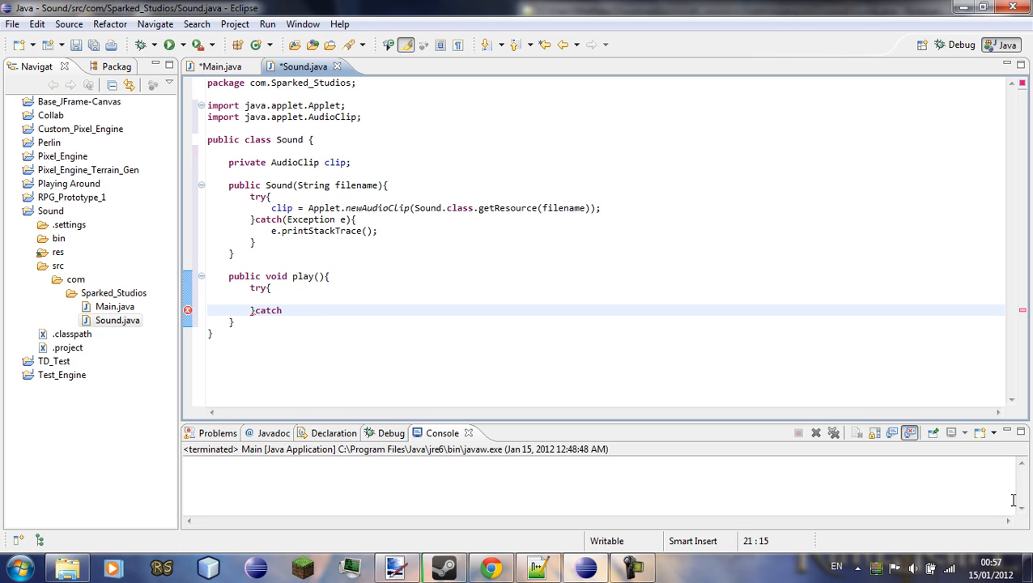
type("(Exception ex){")
type("ex.")
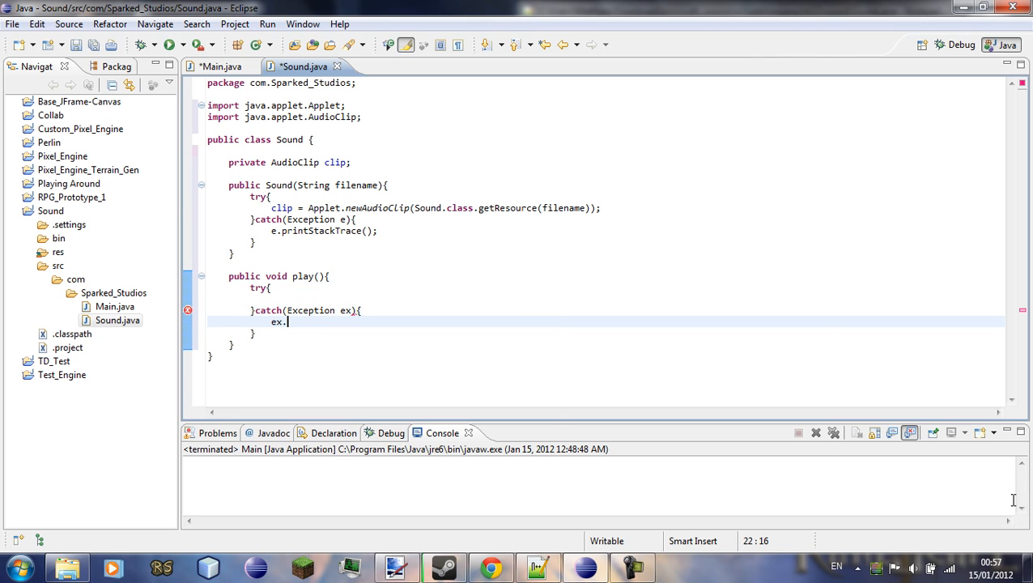
type("printStackTrace();")
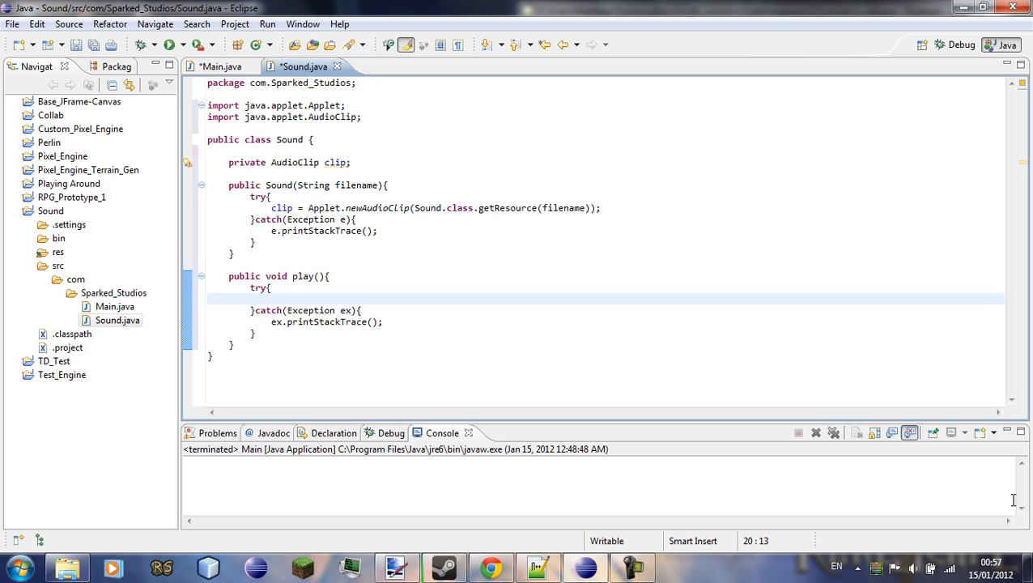
Write new Thread(){ public void run(){ clip.play(); } }.start(); inside play's try block.
type("new")
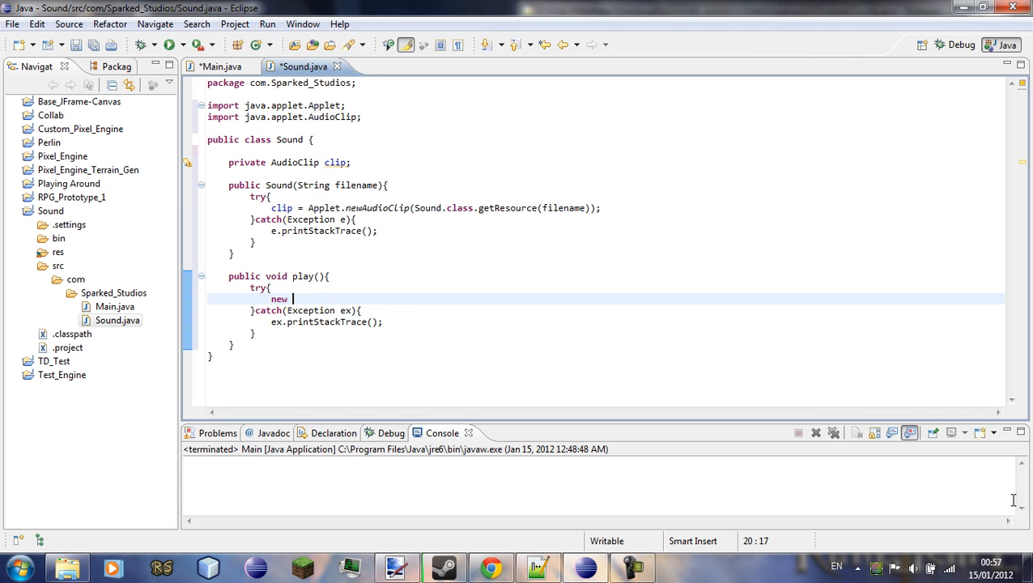
type("Thread")
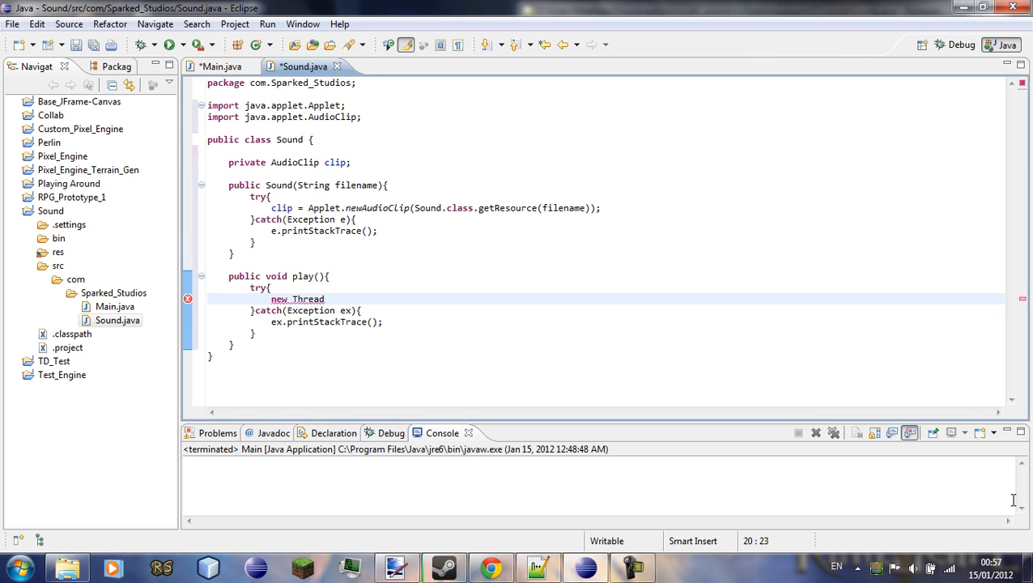
type("(){")
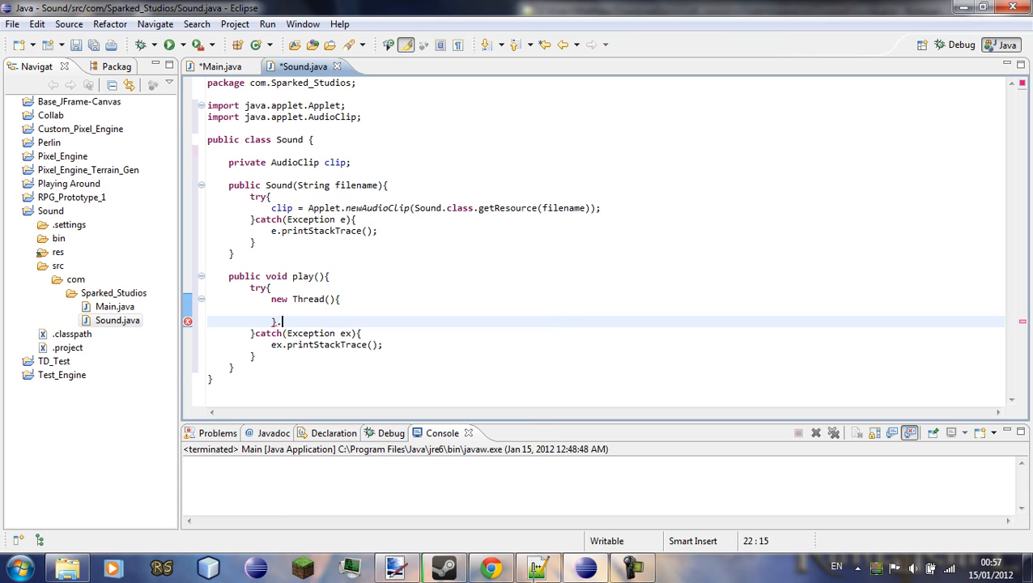
type("start();")
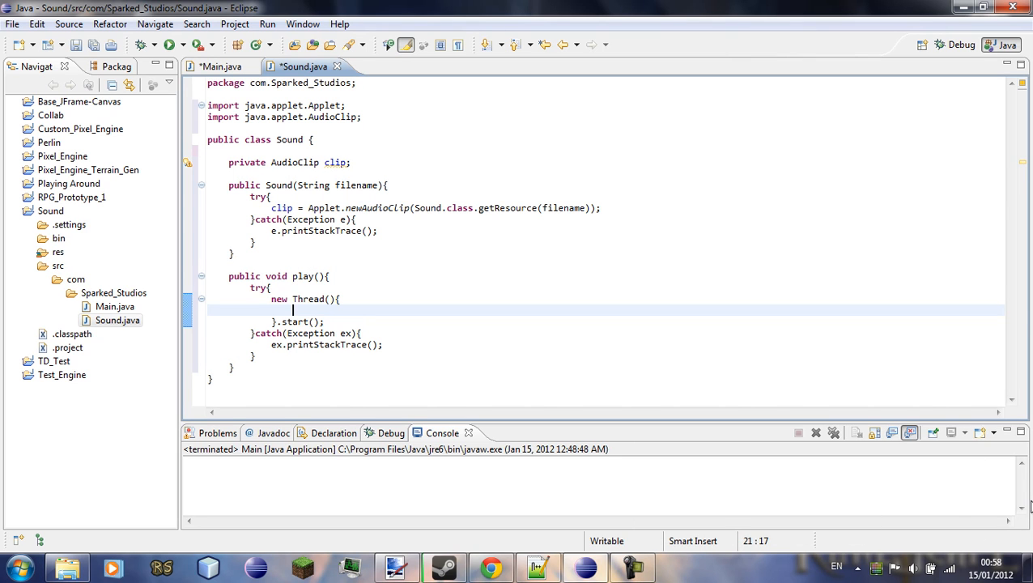
type("public void run")
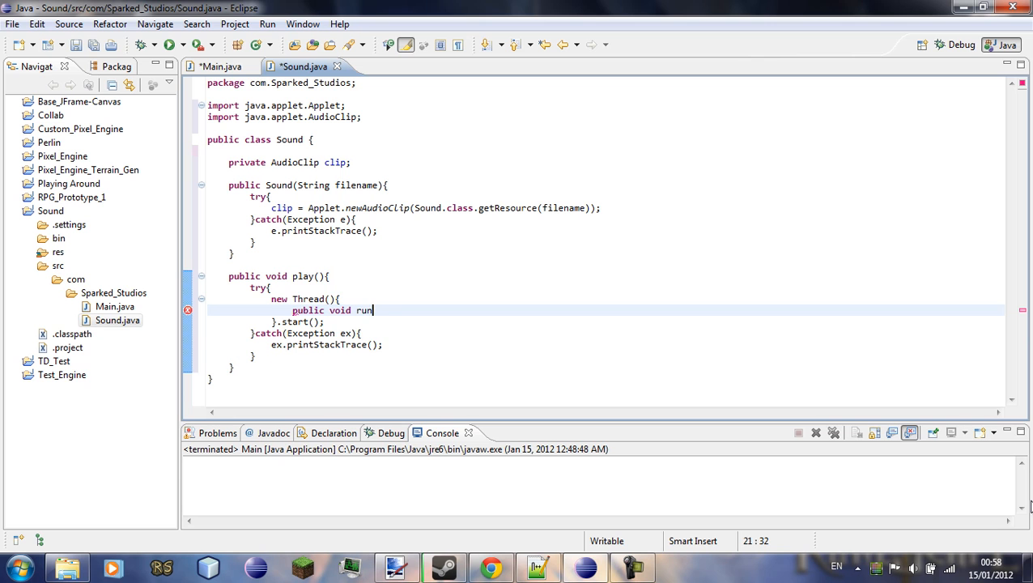
type("(){")
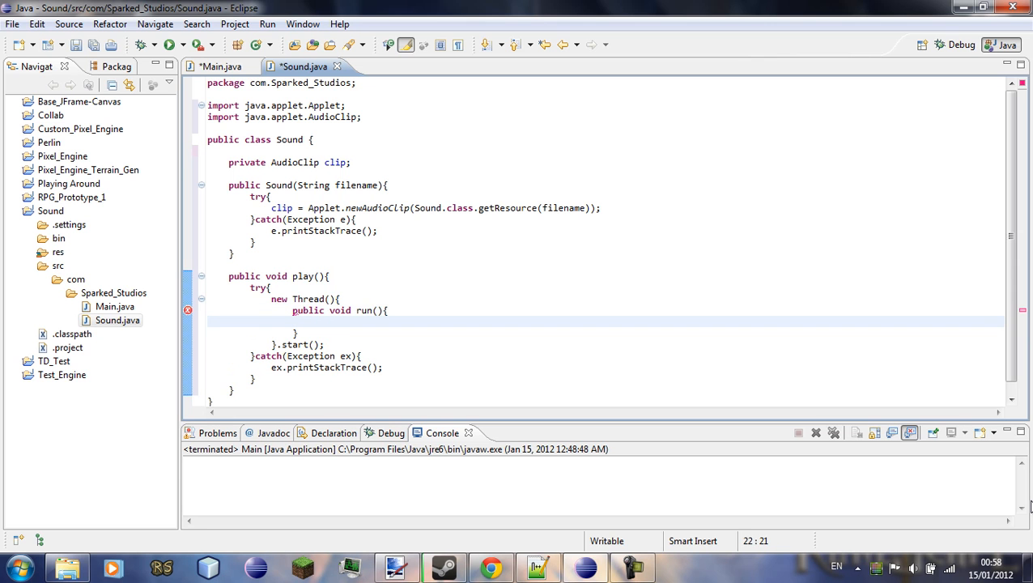
type("clip.play();")
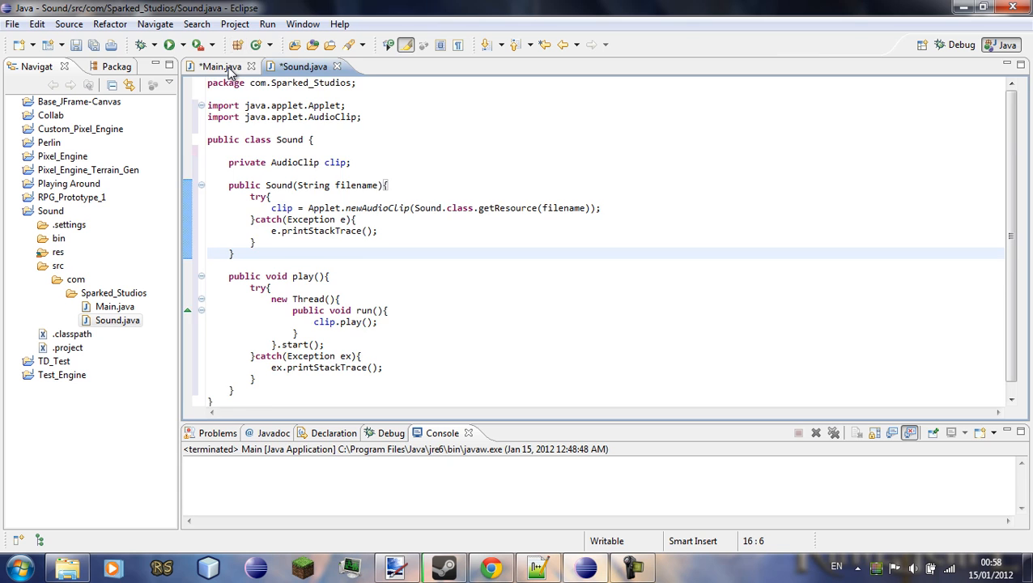
Copy Randomize4.wav from the desktop into the Sound project's res folder.
left_click(218, 67)
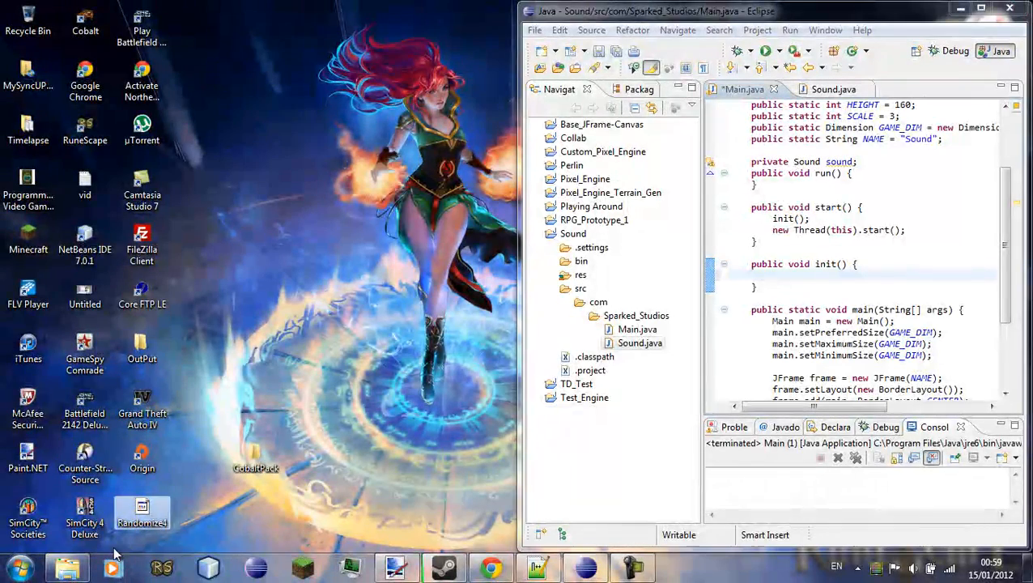
left_click(638, 329)
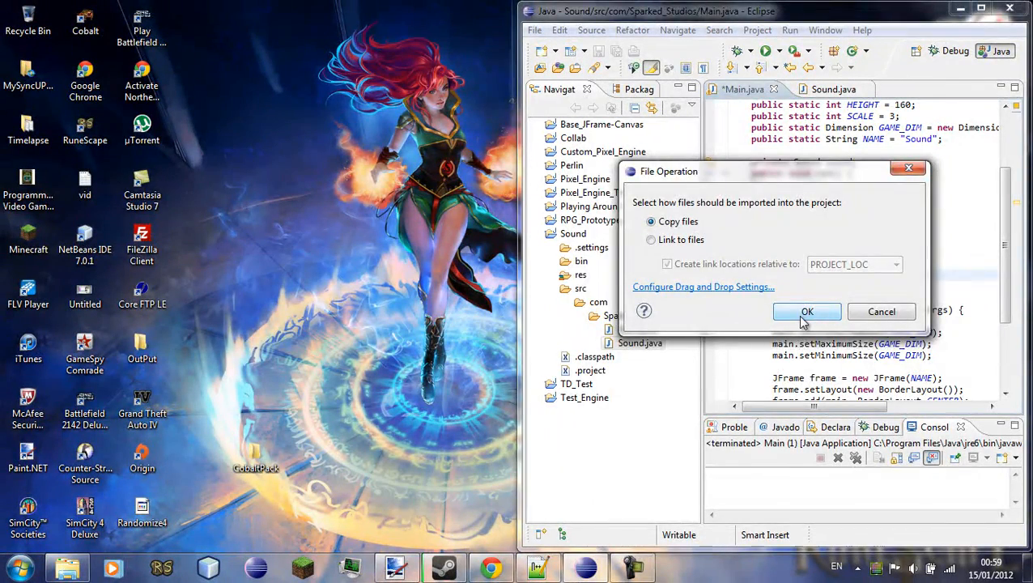
left_click(807, 311)
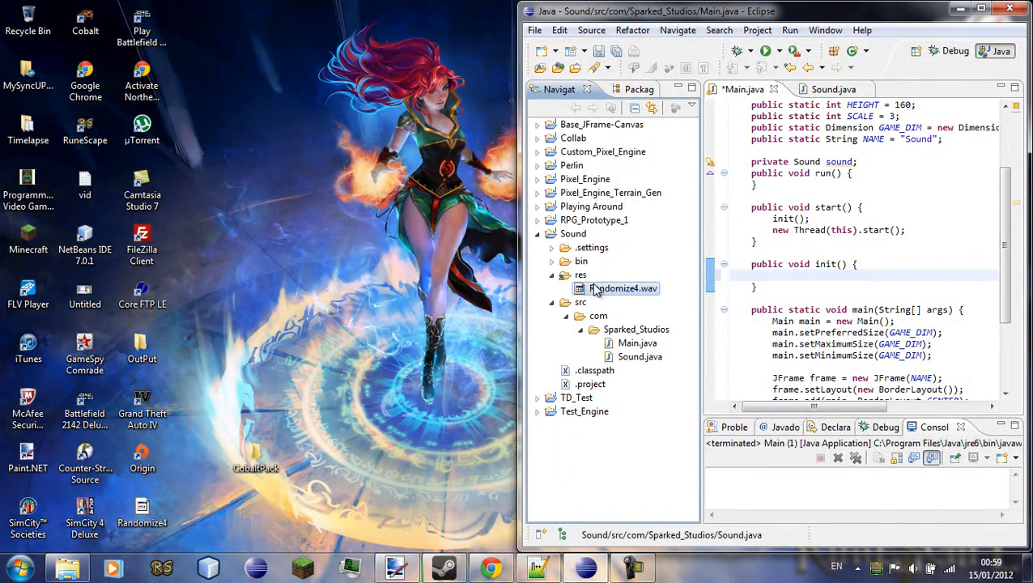
Add a class folder to the Sound project's build path via its Properties.
right_click(573, 233)
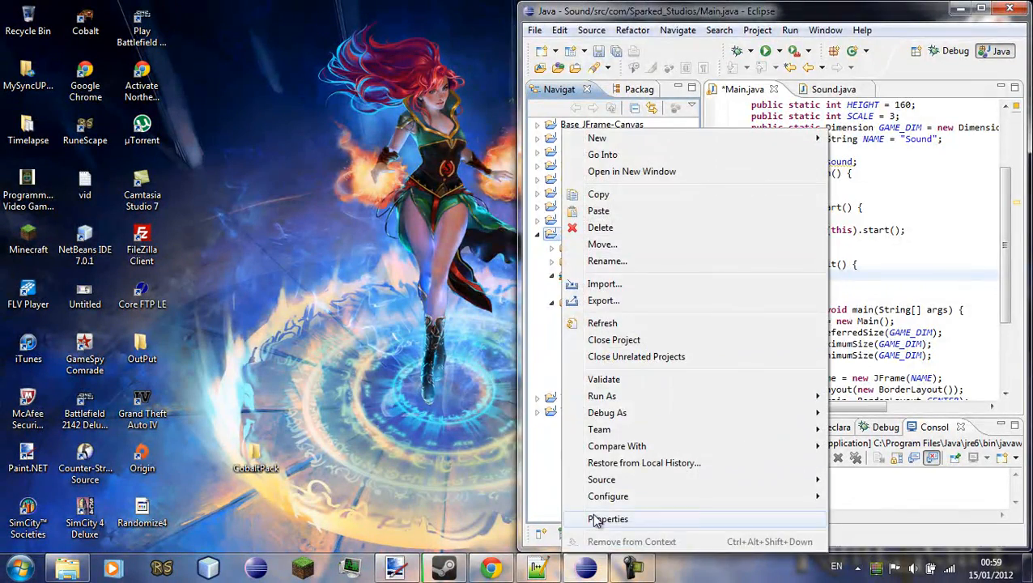
left_click(609, 518)
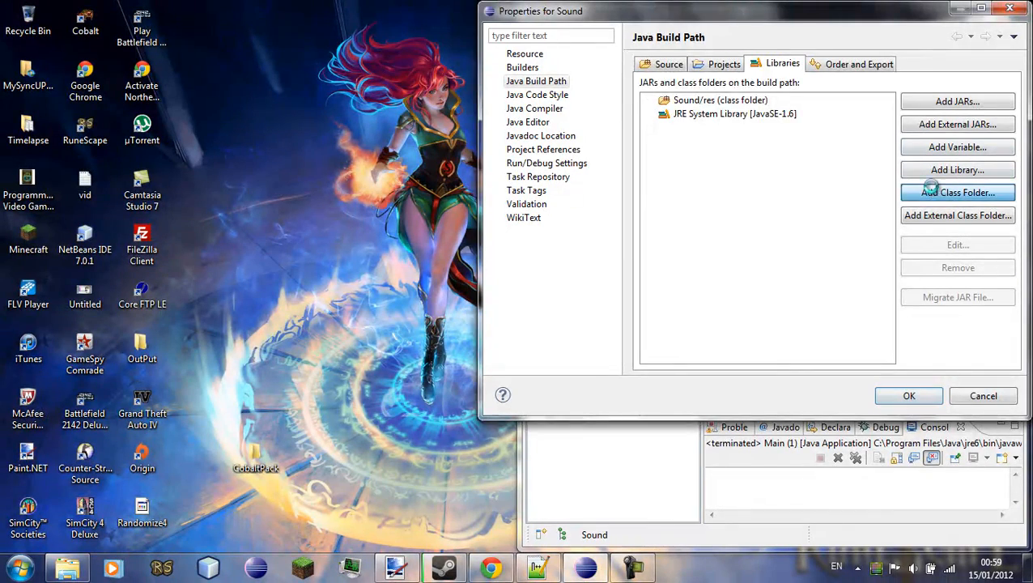
left_click(959, 193)
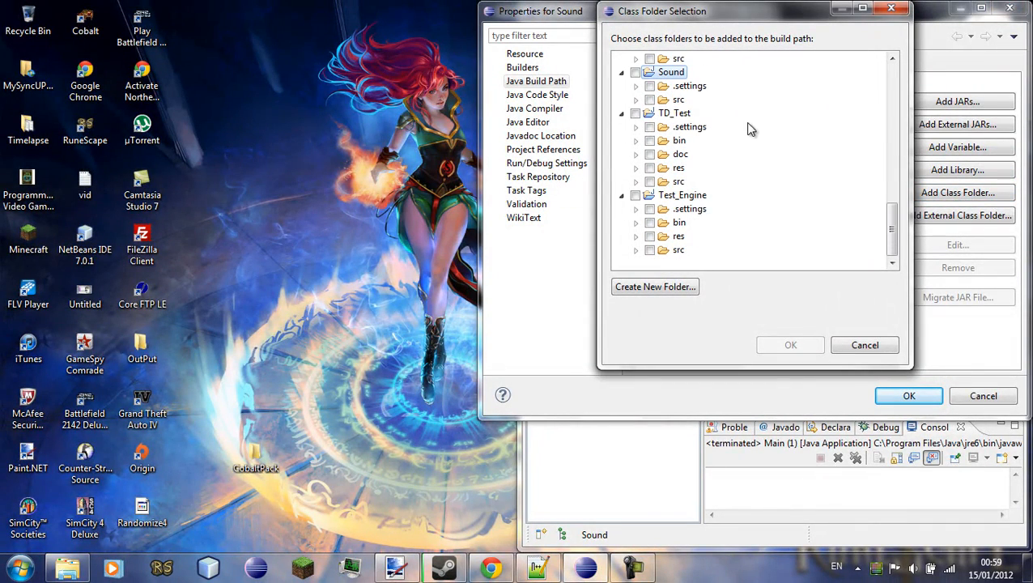
left_click(635, 71)
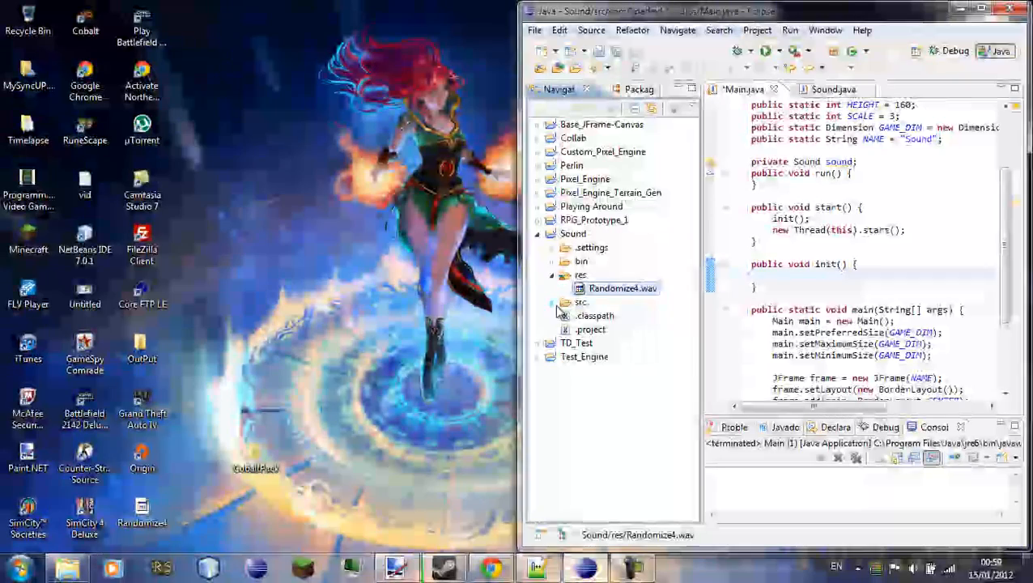
Rename Randomize4.wav in the res folder to sound.wav.
left_click(551, 303)
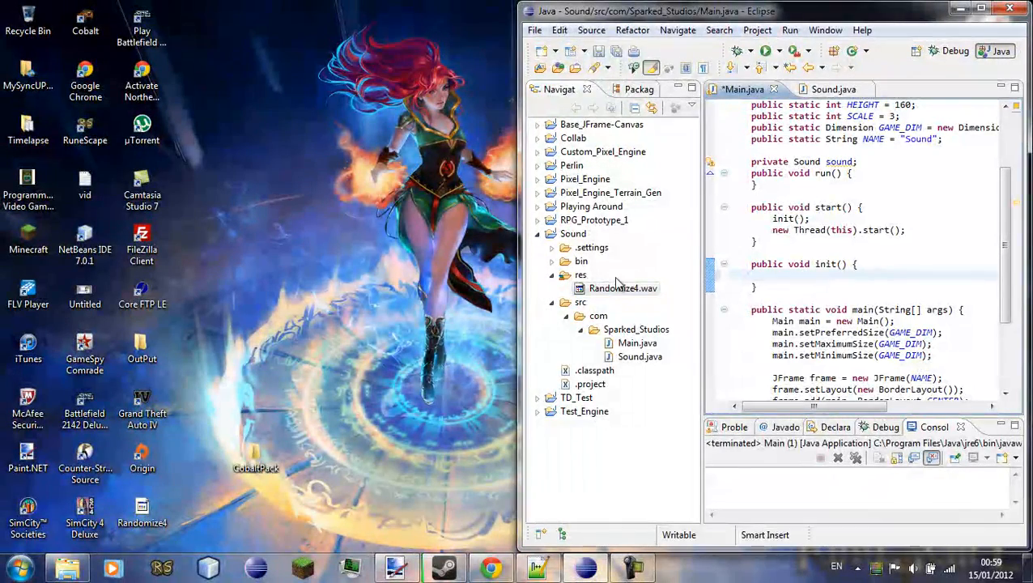
right_click(624, 288)
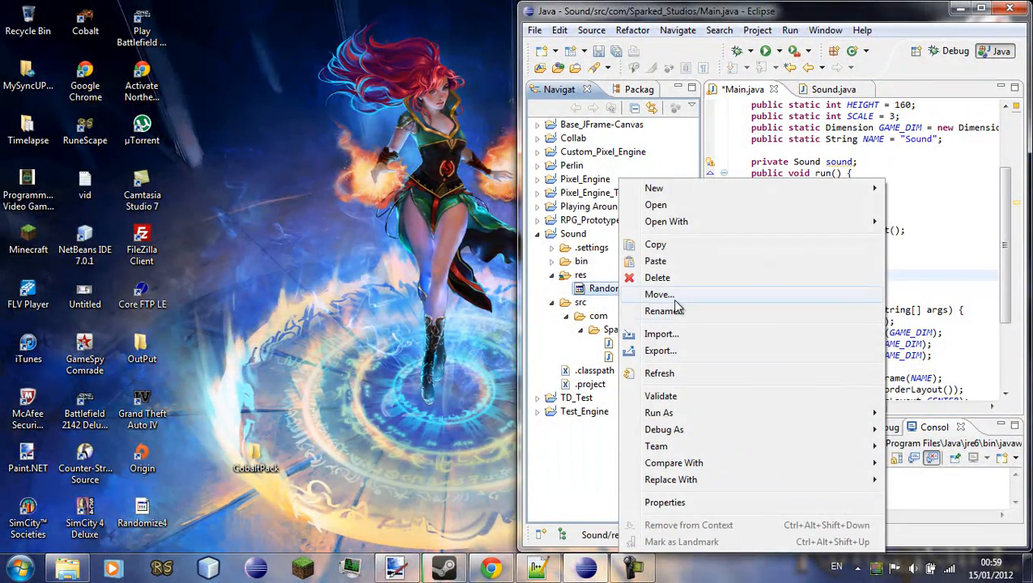
left_click(666, 311)
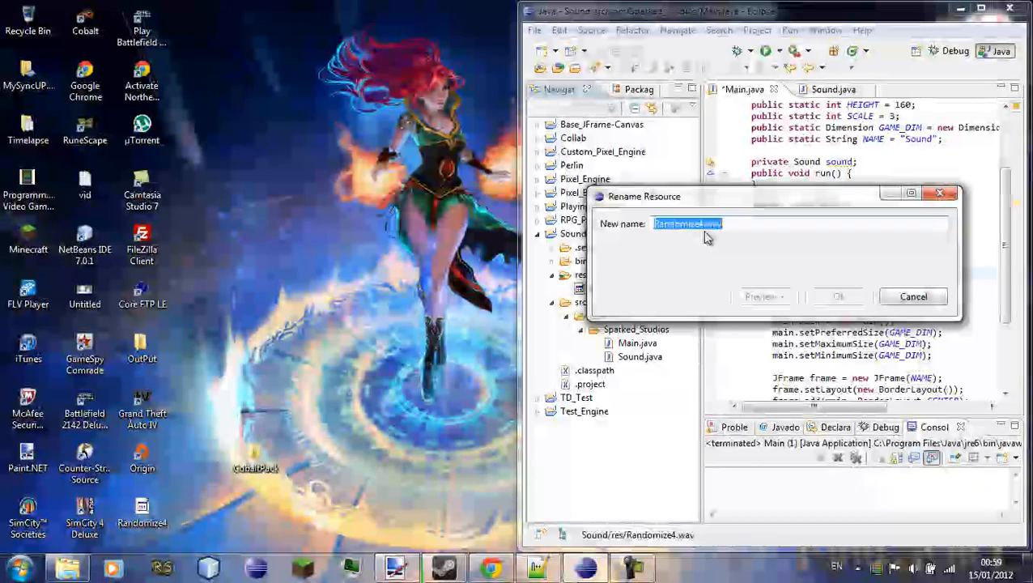
type("sound.")
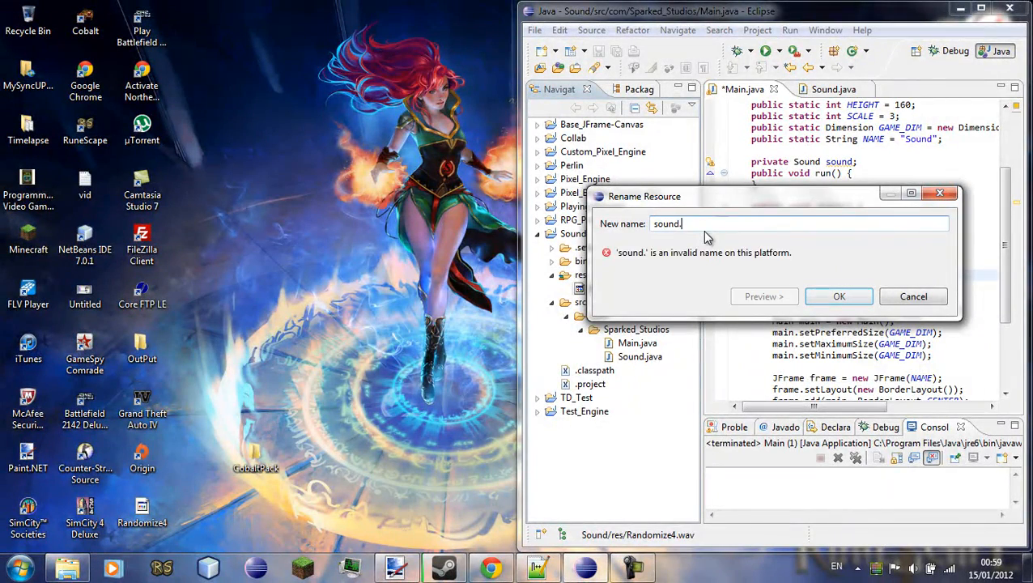
type("wav")
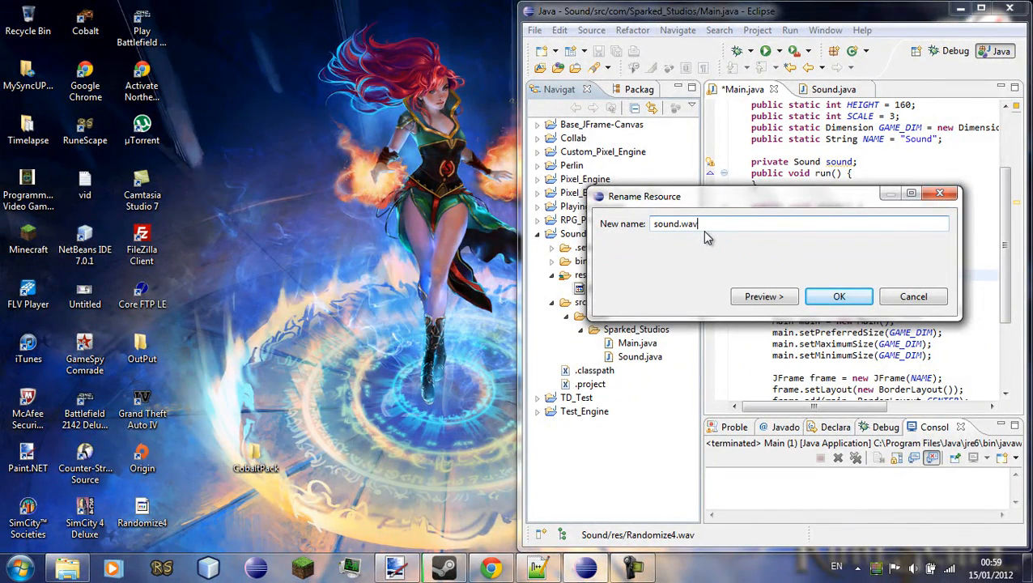
left_click(839, 294)
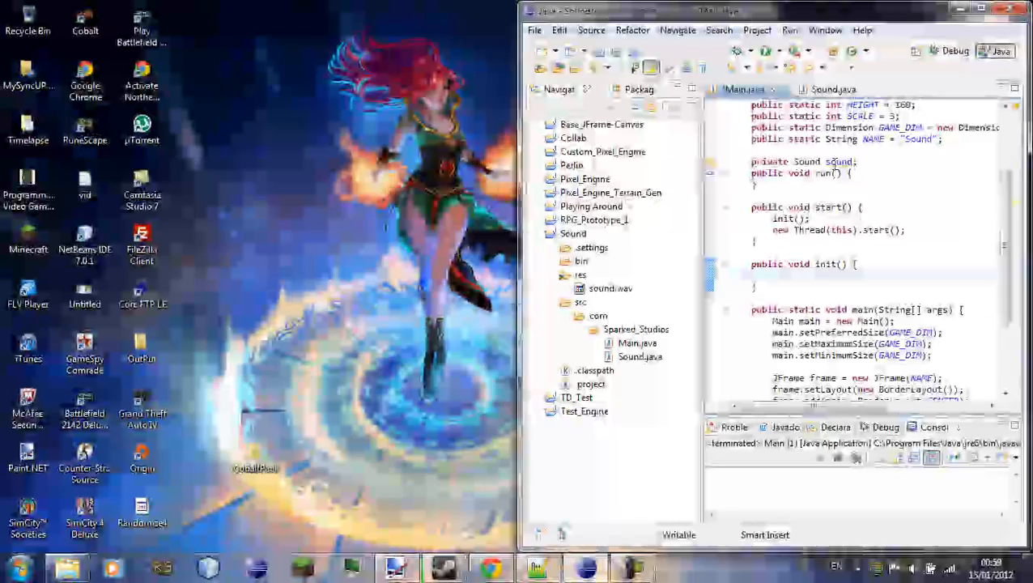
Write sound = new Sound("/sound.wav"); inside Main's init() method.
type("sound")
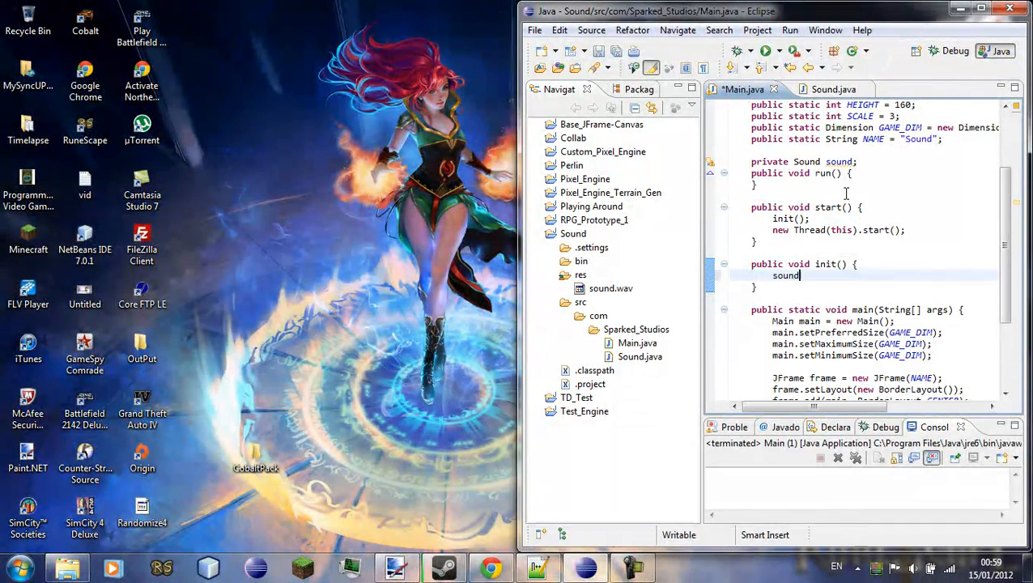
type("= new")
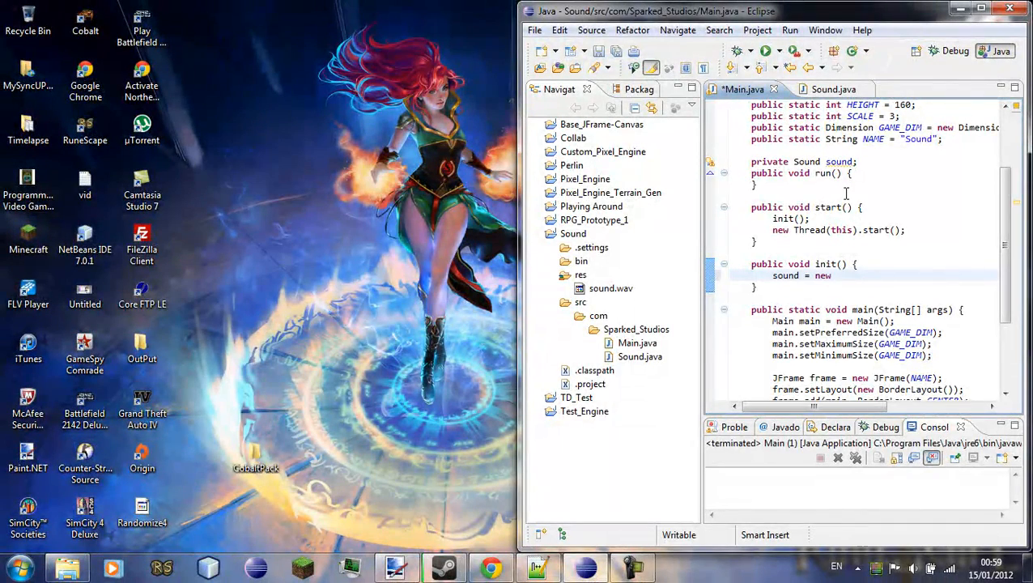
type("Soun")
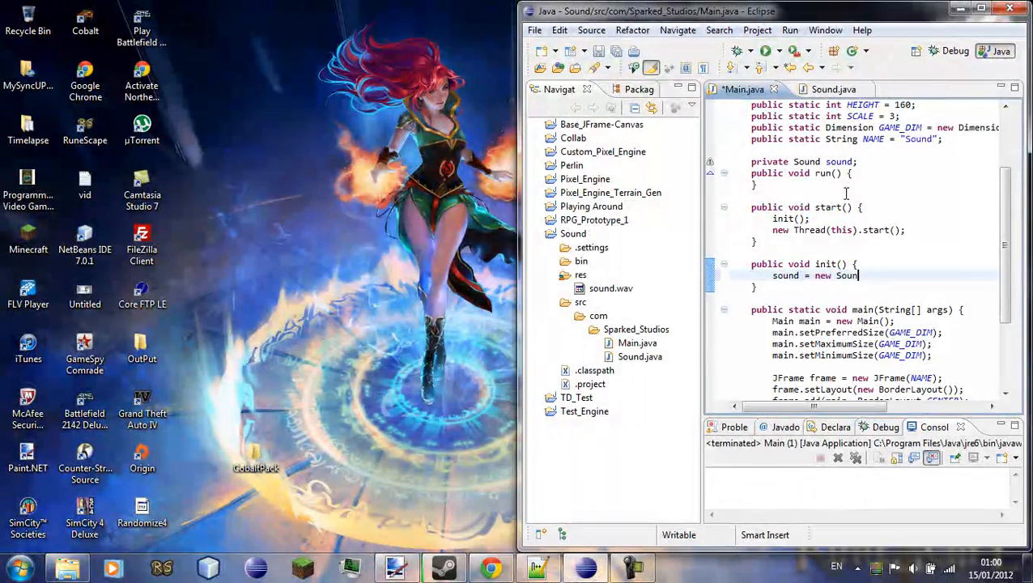
type("d()")
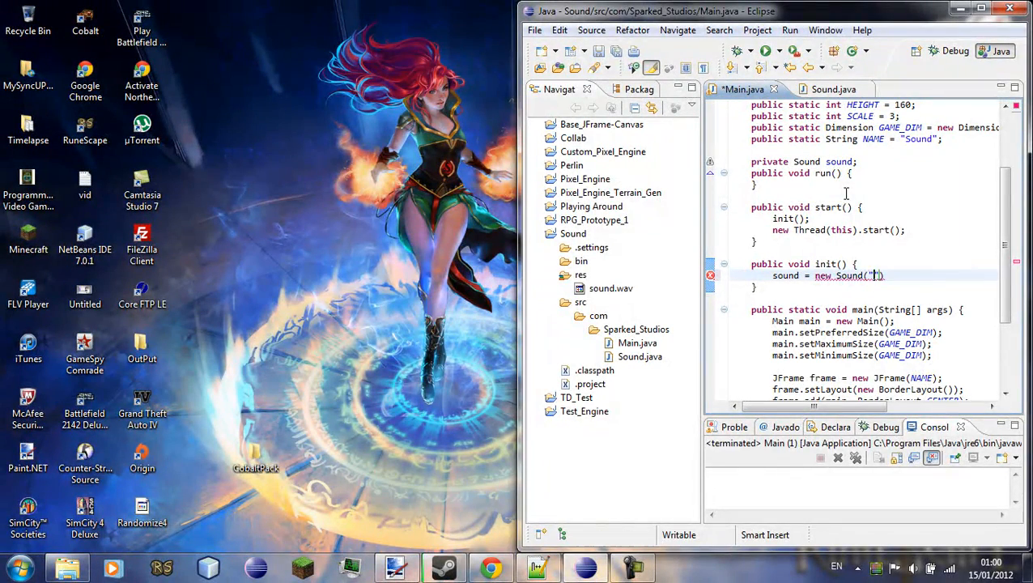
type("/sound")
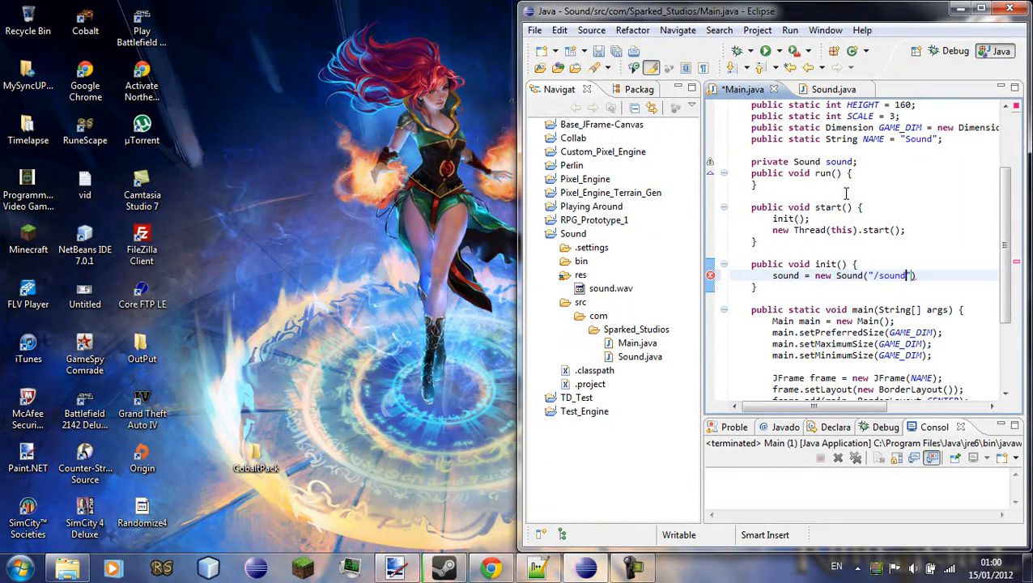
type(".wav")
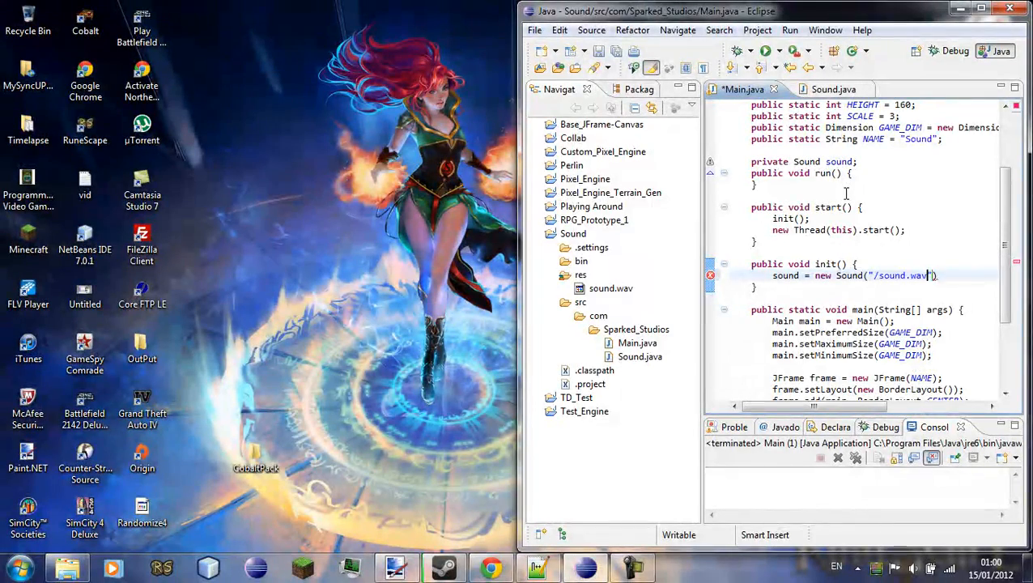
type(");")
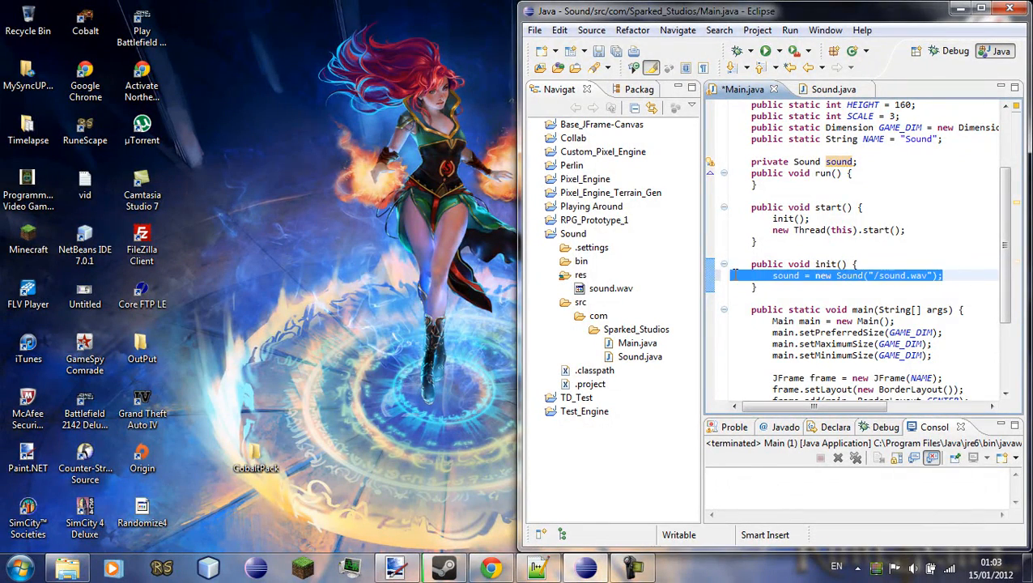
Declare public static final Sound sound1 = new Sound("/sound.wav"); in Sound.java, leaving init() empty.
left_click(824, 89)
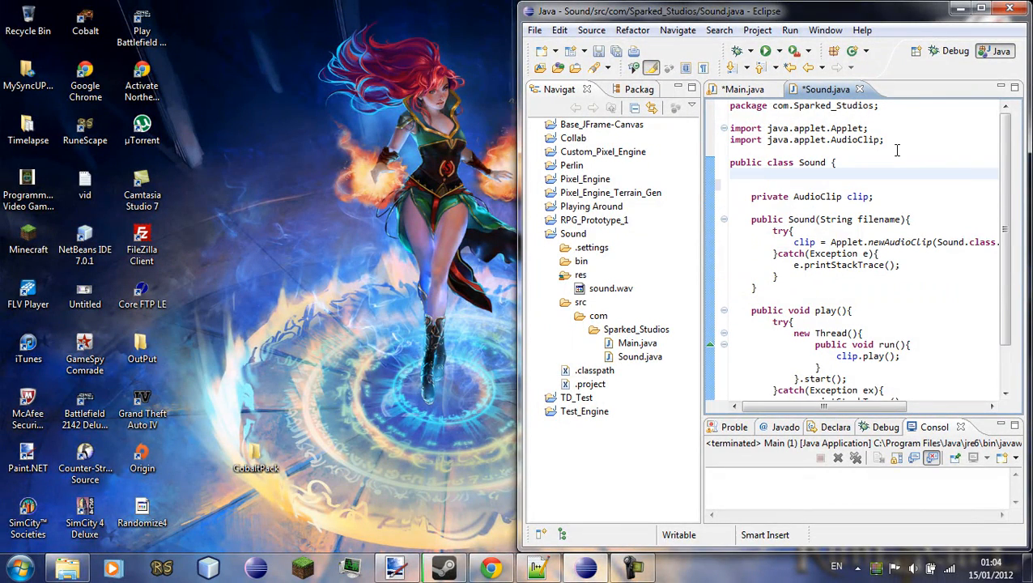
type("pulbic st")
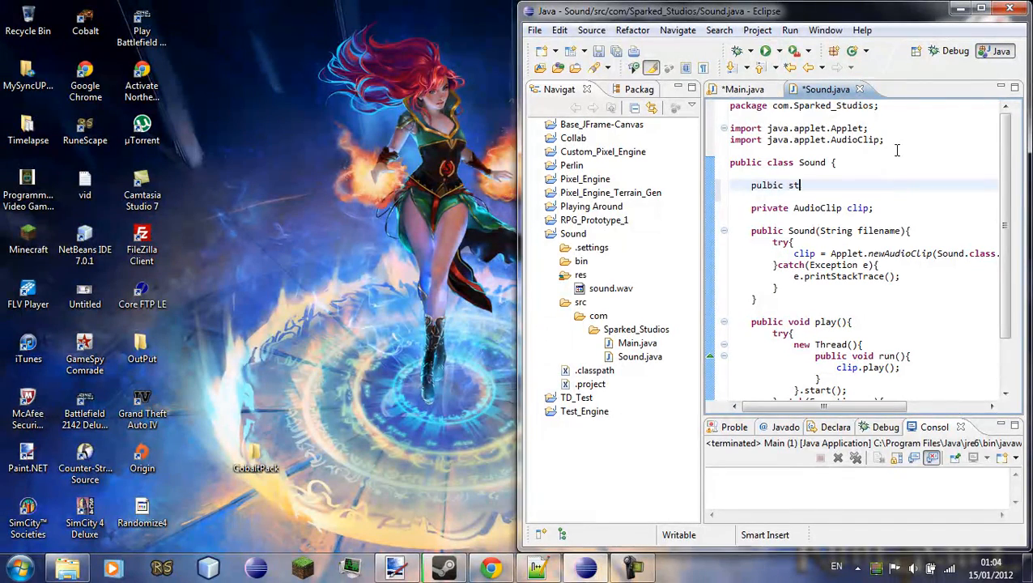
key("BackSpace")
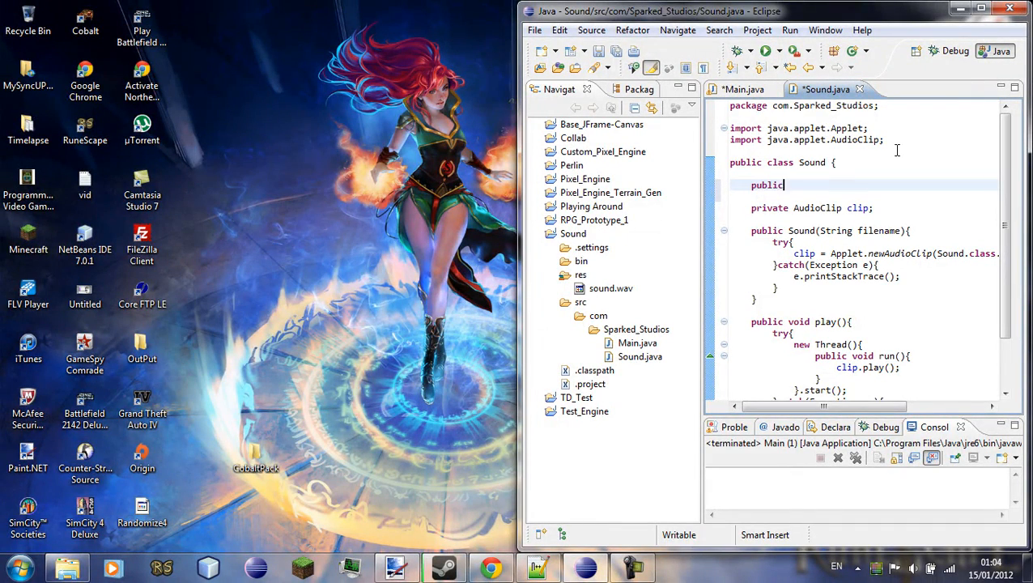
type("static final Sound sound = new Sound(\"/s")
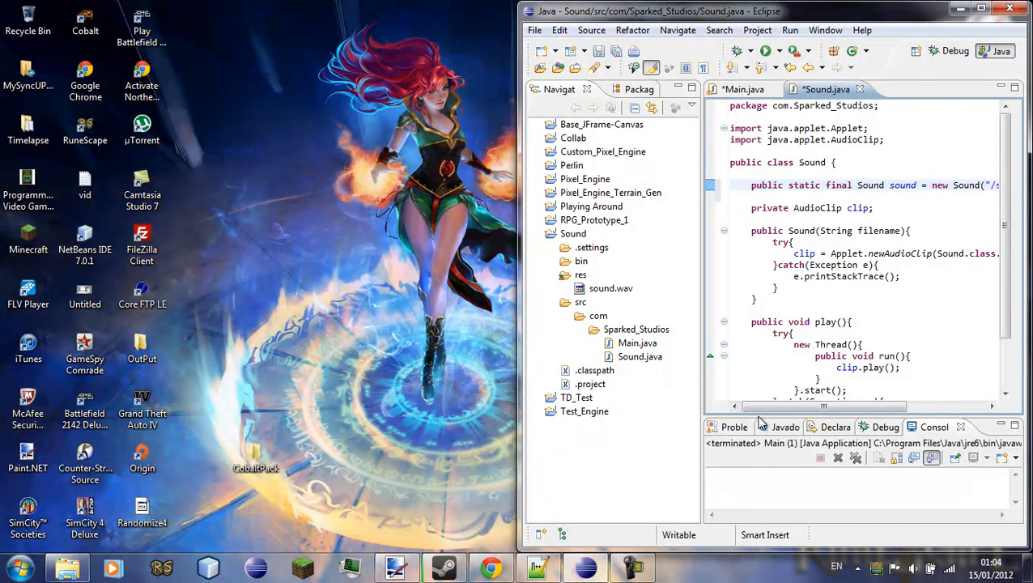
double_click(903, 185)
type("1")
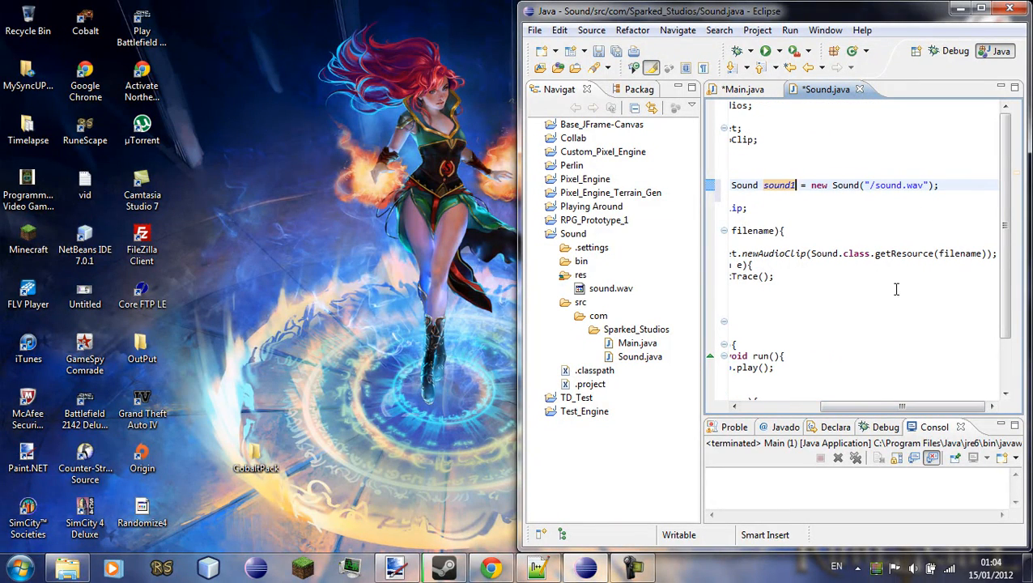
scroll("left", 3)
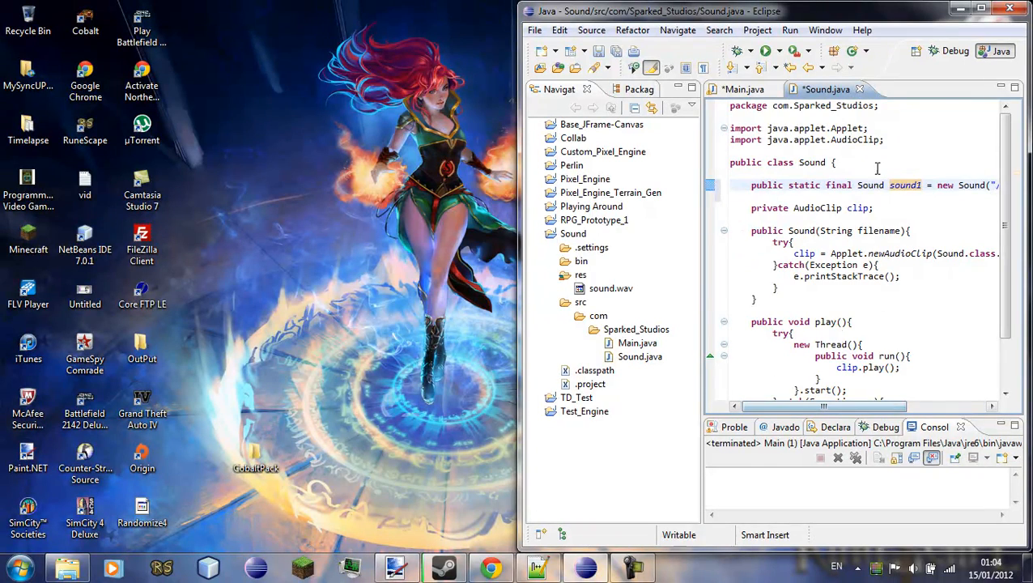
left_click(742, 89)
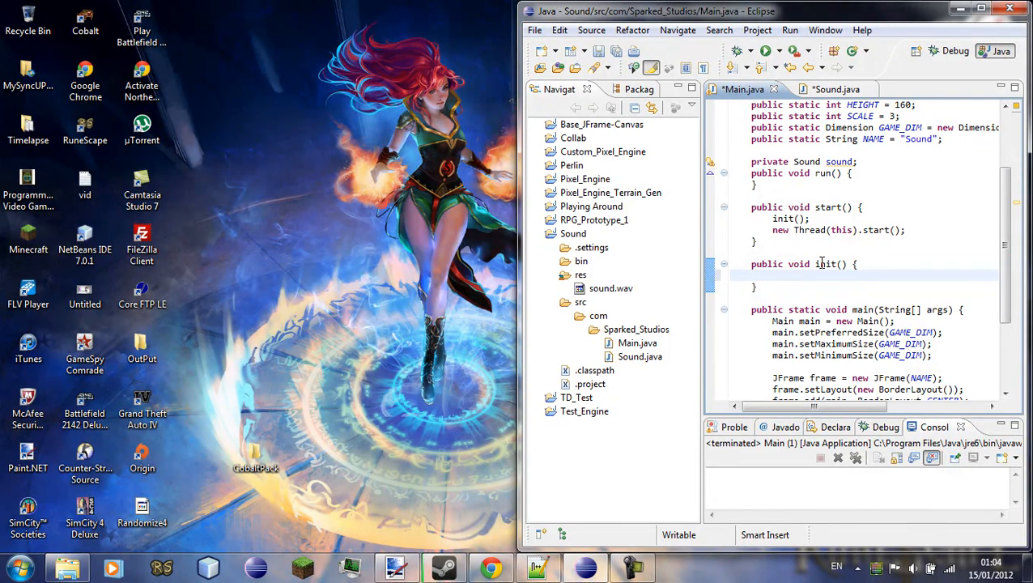
Call Sound.sound1.play(); in init(), then save and run the program.
left_click(774, 276)
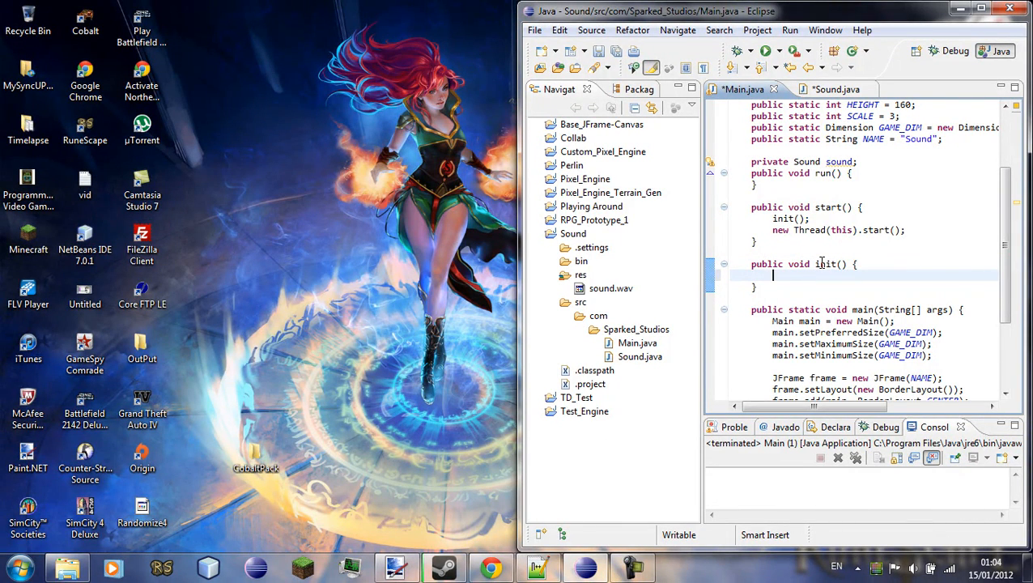
type("Sound.")
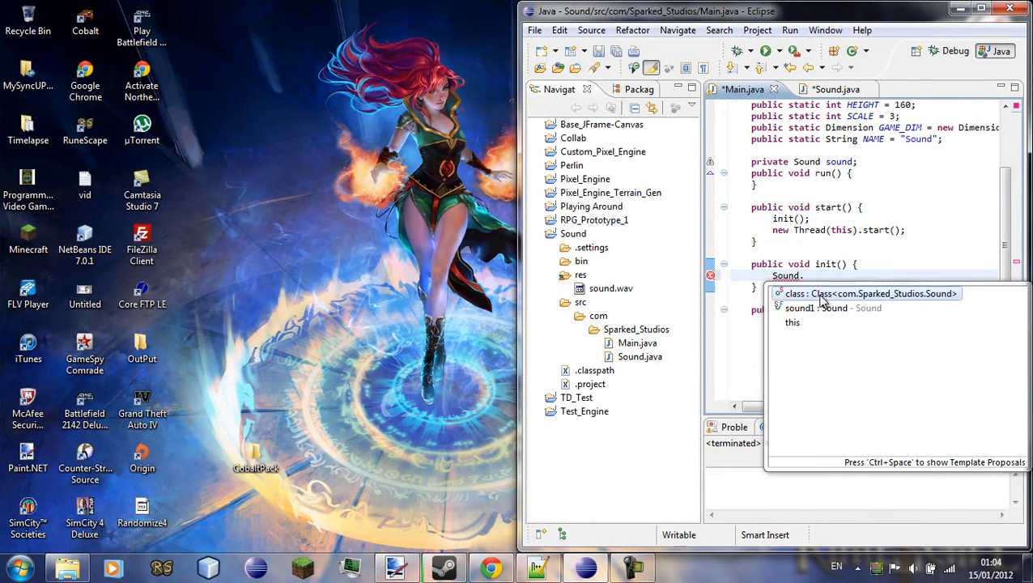
type("sound1.play();")
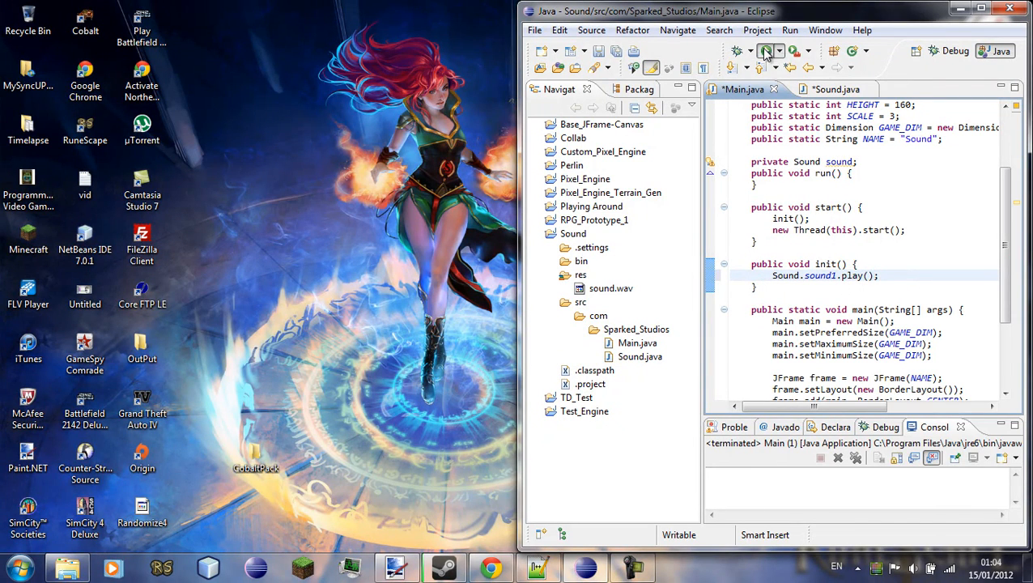
left_click(790, 50)
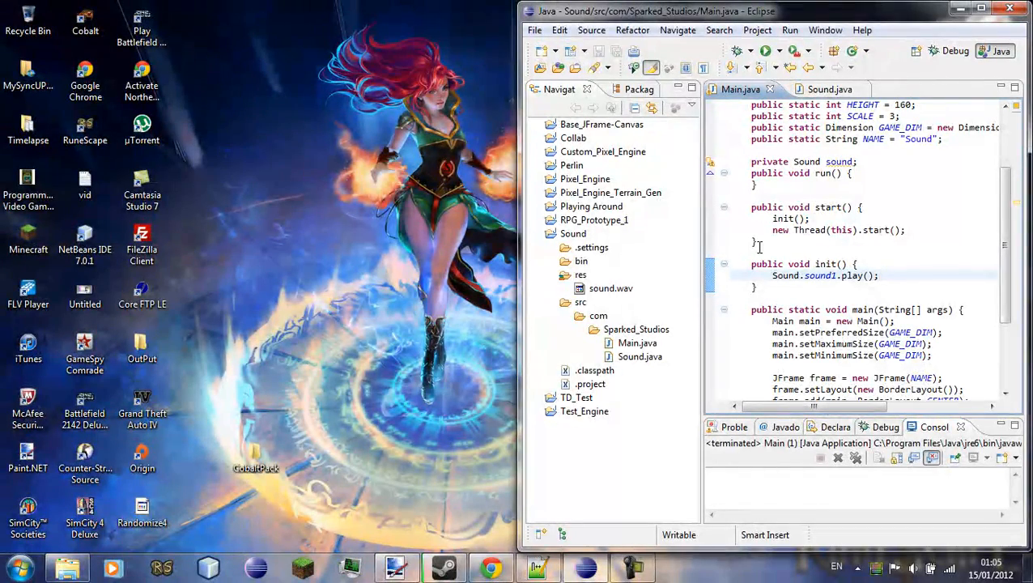
left_click(881, 275)
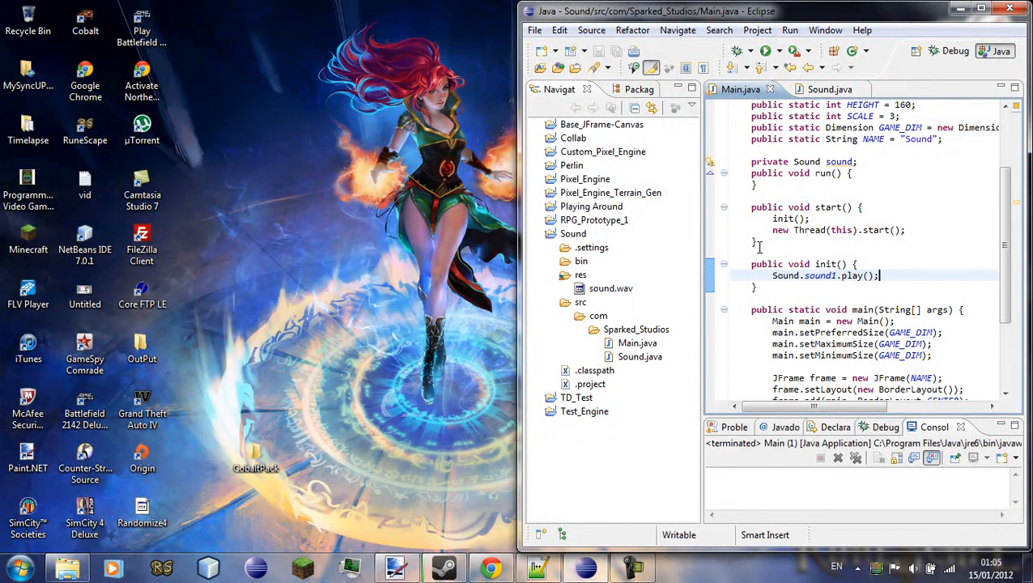